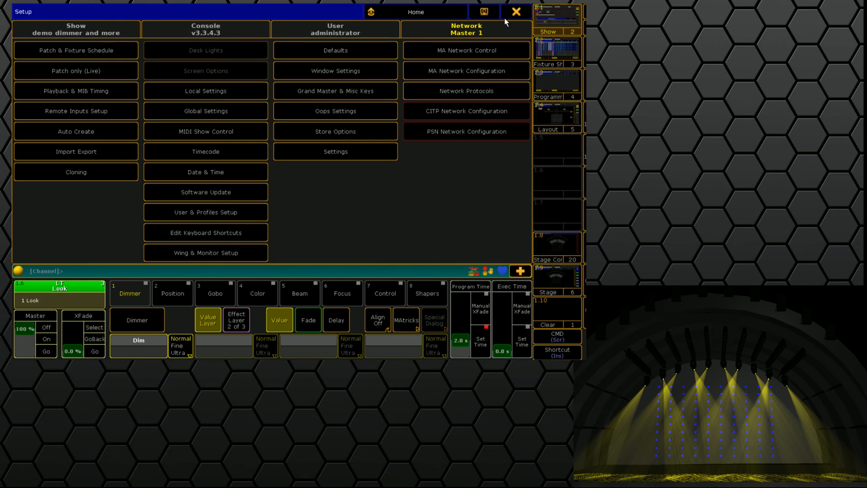
Leave Setup and browse the demo shows in the Backup window's Load Show dialog
{"action": "left_click", "coordinate": [511, 12]}
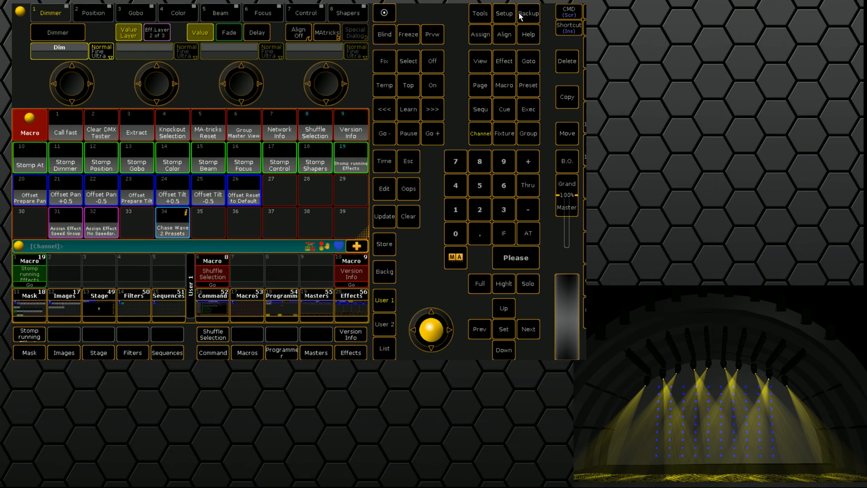
{"action": "left_click", "coordinate": [528, 14]}
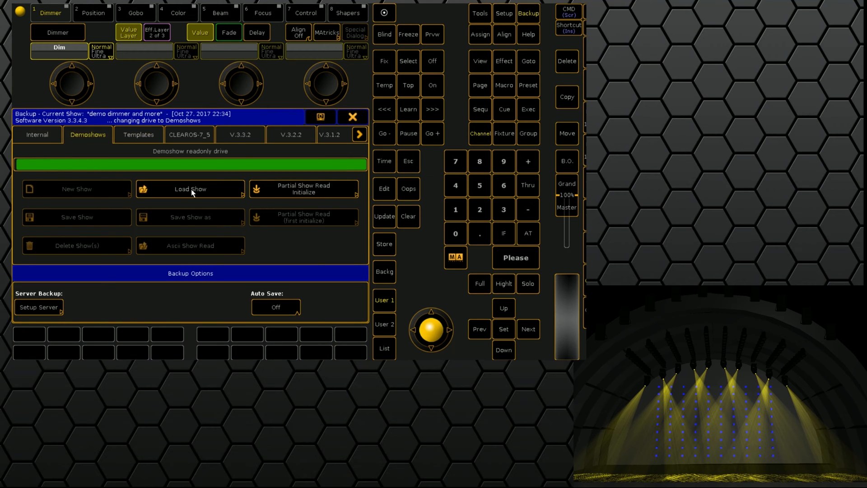
{"action": "left_click", "coordinate": [191, 189]}
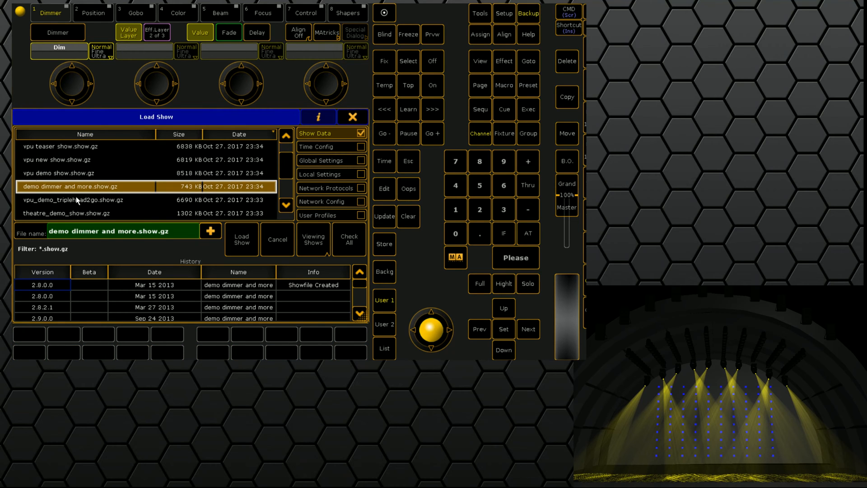
{"action": "mouse_move", "coordinate": [216, 177]}
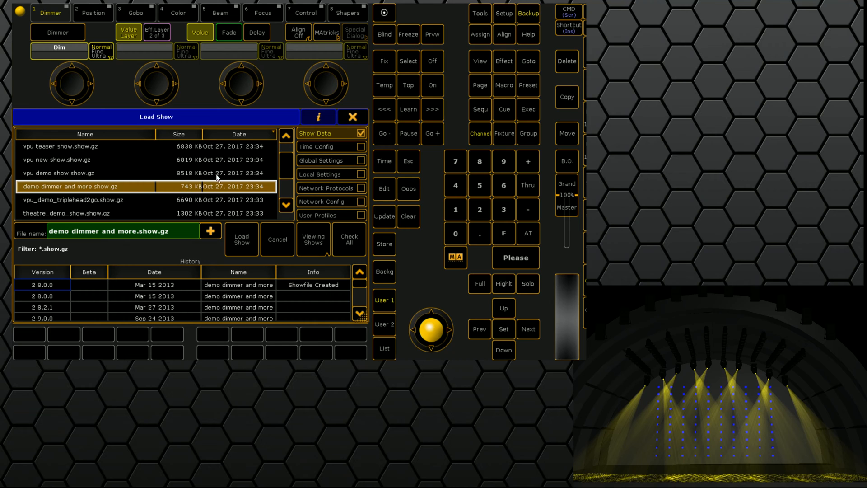
{"action": "mouse_move", "coordinate": [64, 315]}
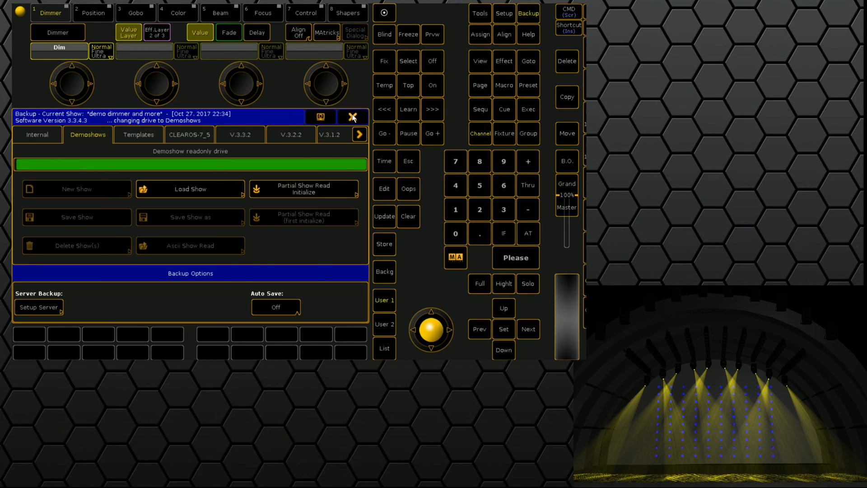
Return to the playback and pool view and toggle the Blues playback
{"action": "left_click", "coordinate": [351, 117]}
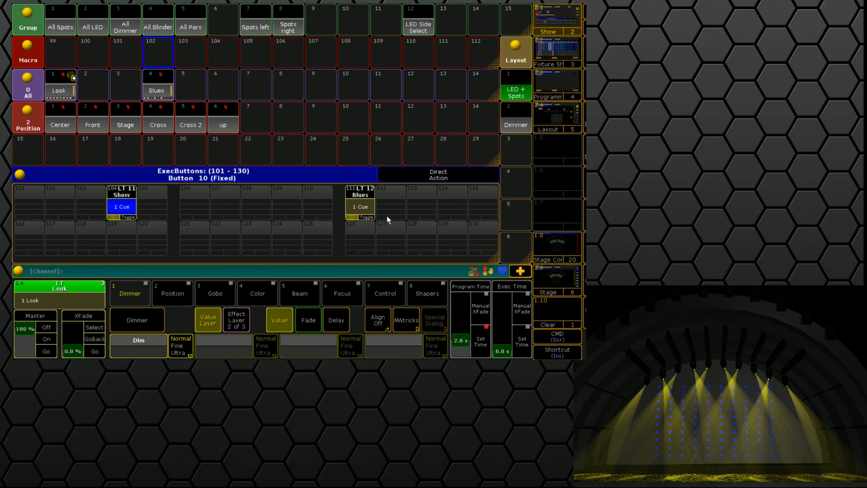
{"action": "mouse_move", "coordinate": [131, 226]}
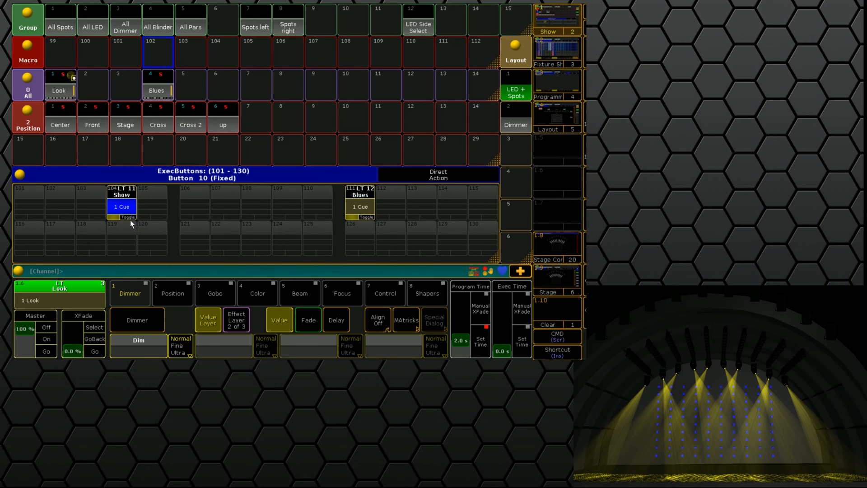
{"action": "mouse_move", "coordinate": [131, 219]}
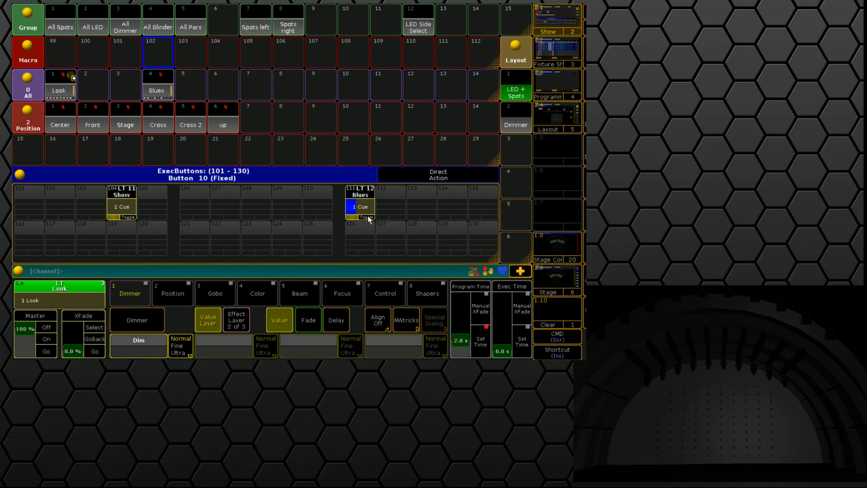
{"action": "left_click", "coordinate": [360, 206]}
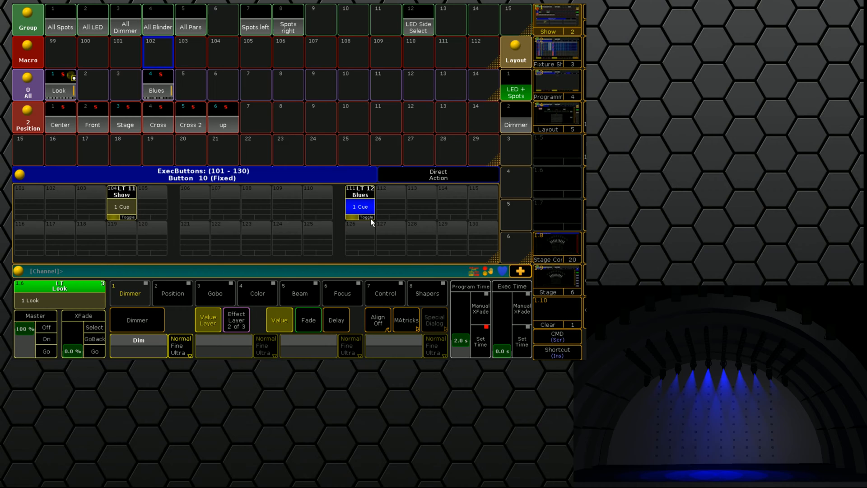
{"action": "mouse_move", "coordinate": [360, 226]}
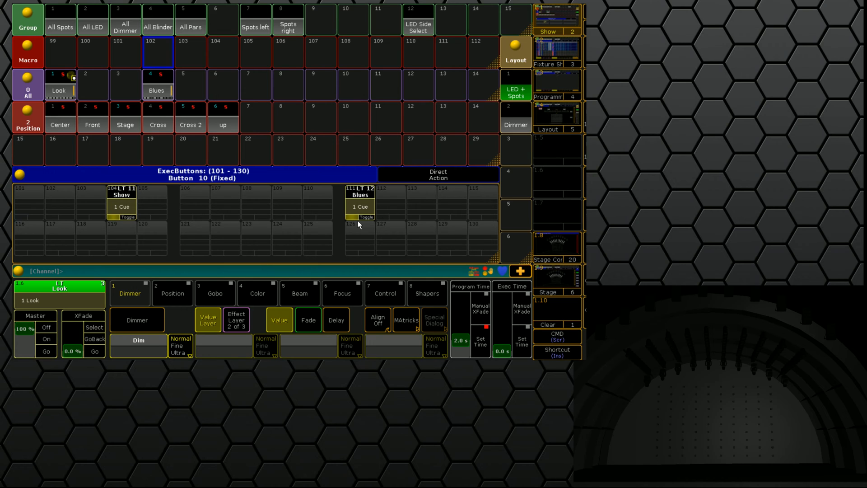
{"action": "mouse_move", "coordinate": [290, 235]}
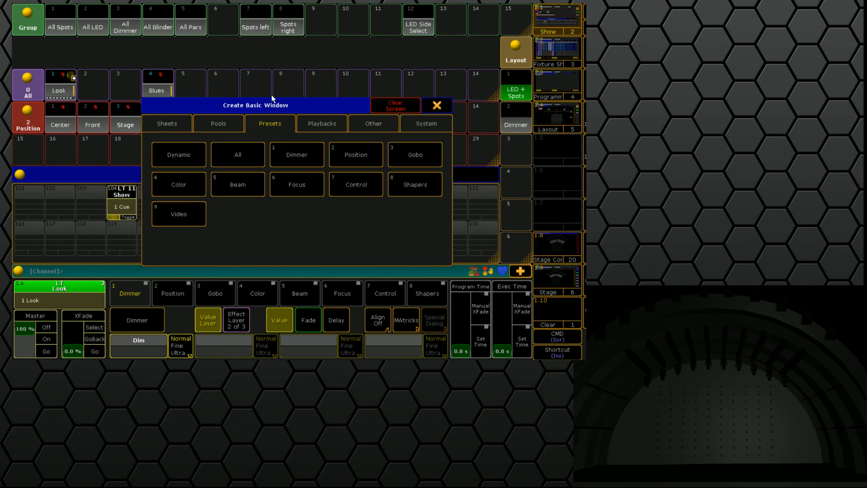
{"action": "mouse_move", "coordinate": [448, 46]}
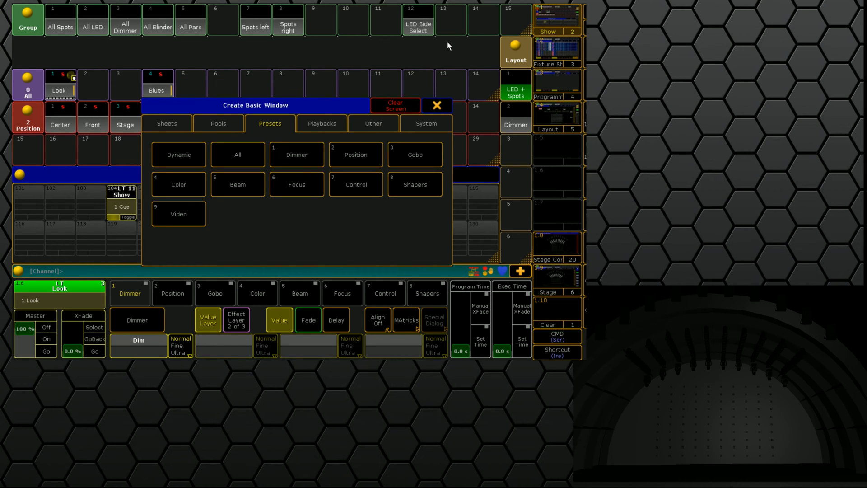
Place a Macros pool window in the empty second row
{"action": "left_click", "coordinate": [218, 123]}
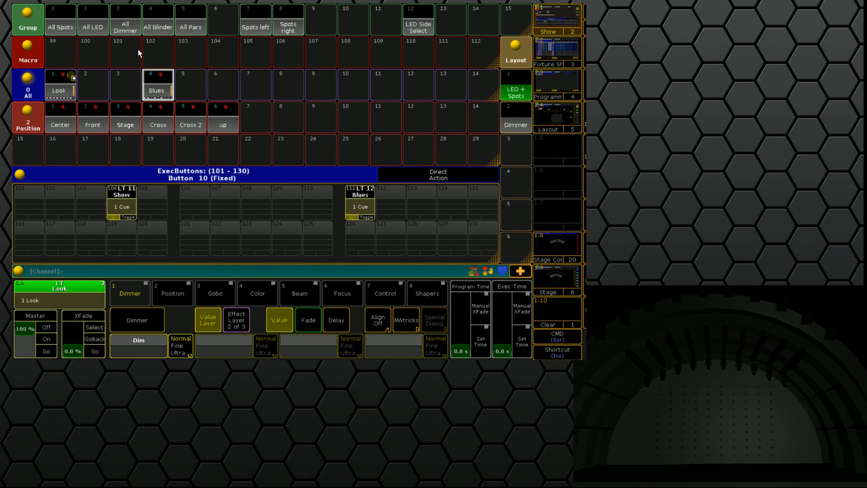
{"action": "mouse_move", "coordinate": [127, 68]}
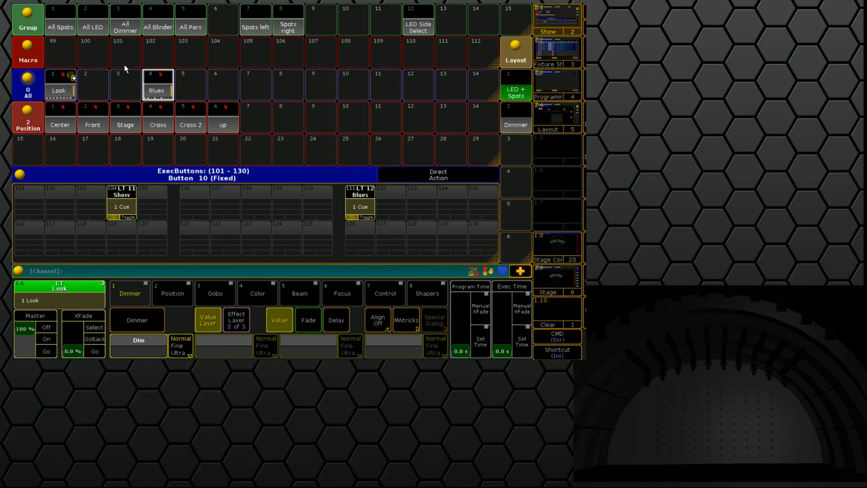
{"action": "mouse_move", "coordinate": [249, 223]}
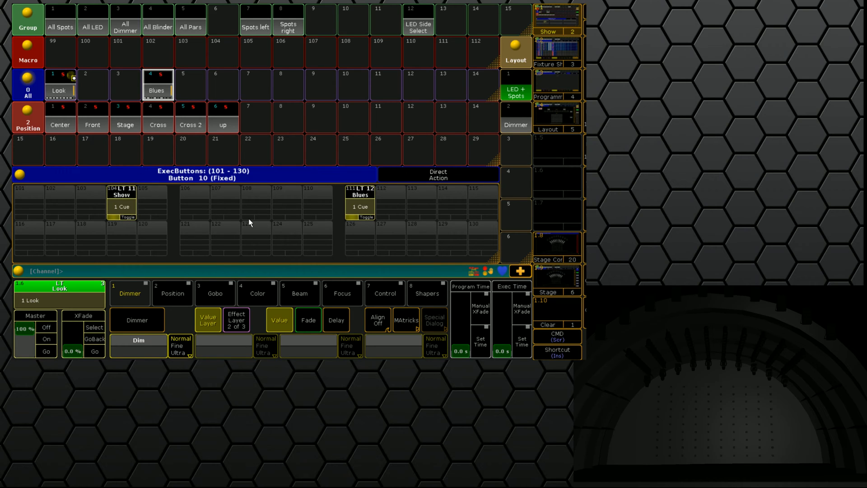
{"action": "mouse_move", "coordinate": [130, 224]}
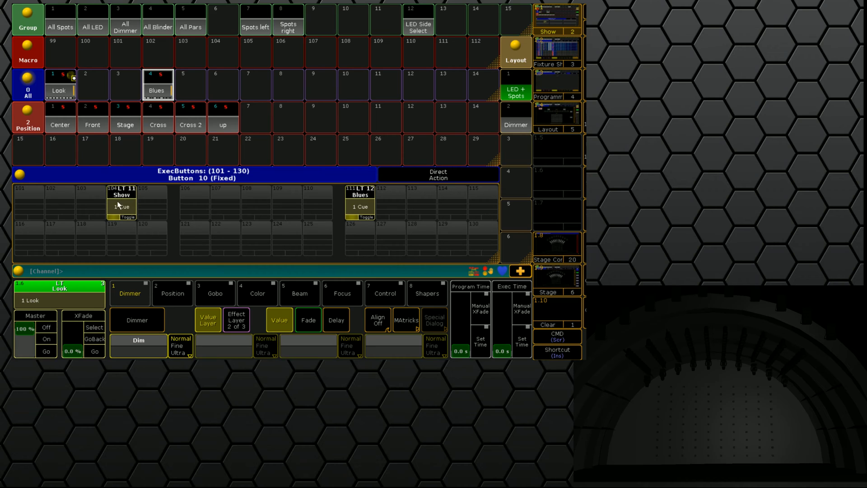
{"action": "mouse_move", "coordinate": [191, 208]}
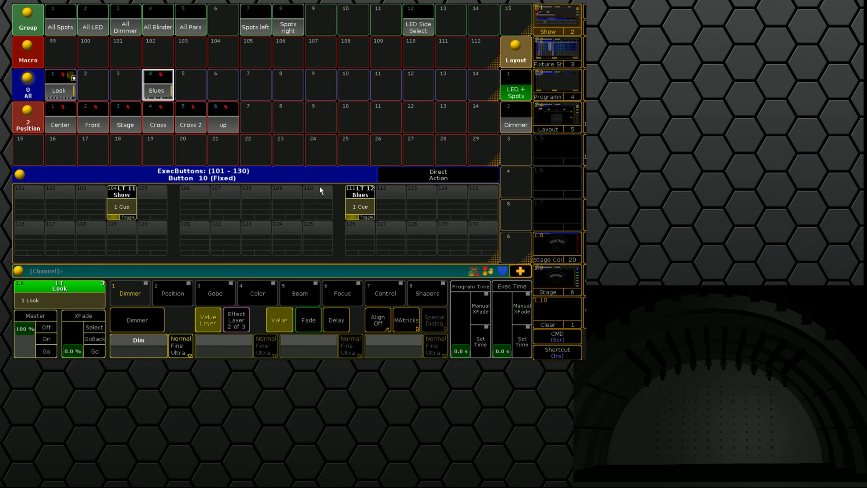
{"action": "mouse_move", "coordinate": [98, 209]}
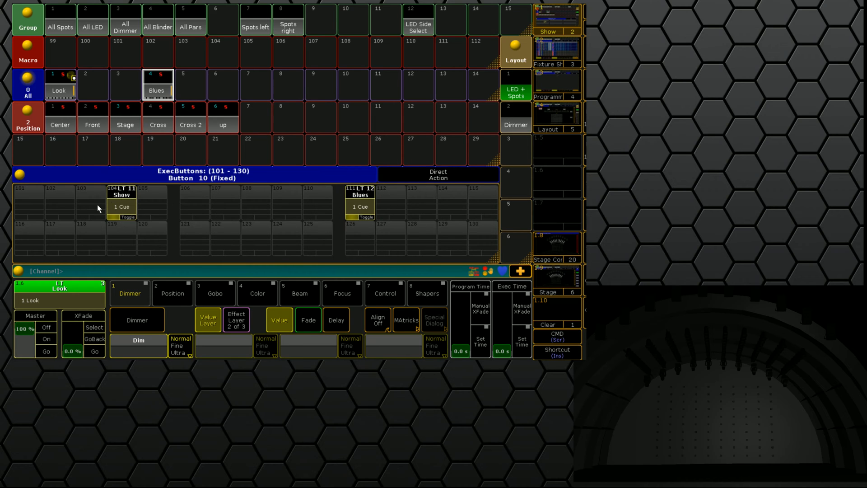
{"action": "left_click", "coordinate": [121, 207]}
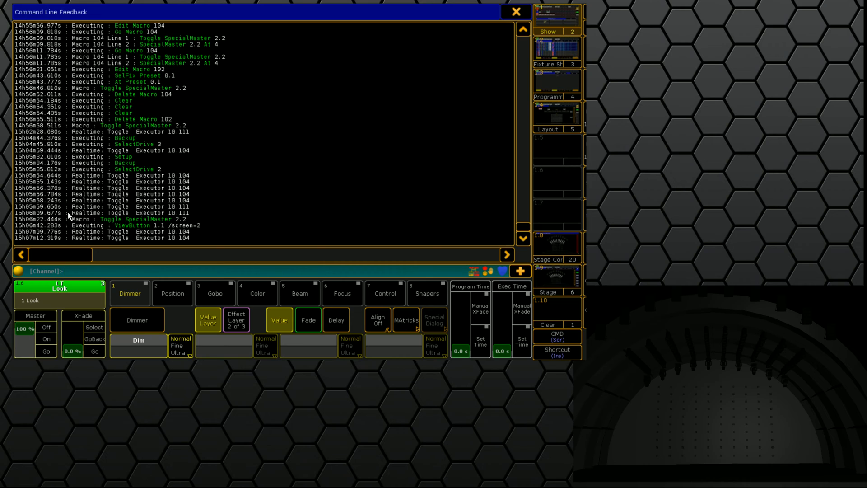
{"action": "mouse_move", "coordinate": [122, 240]}
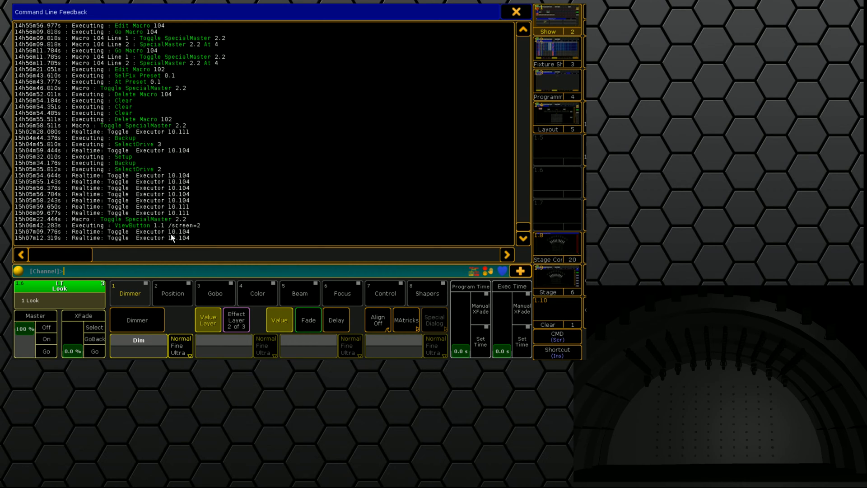
{"action": "mouse_move", "coordinate": [177, 232]}
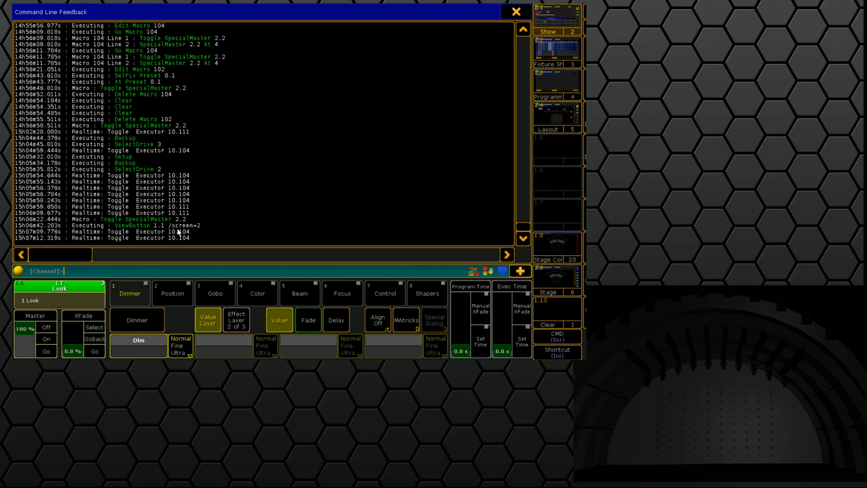
{"action": "mouse_move", "coordinate": [195, 239]}
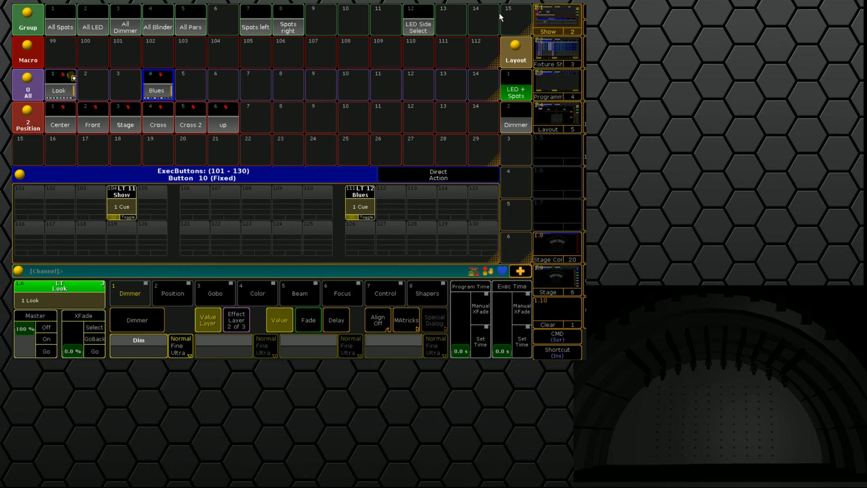
{"action": "mouse_move", "coordinate": [153, 56]}
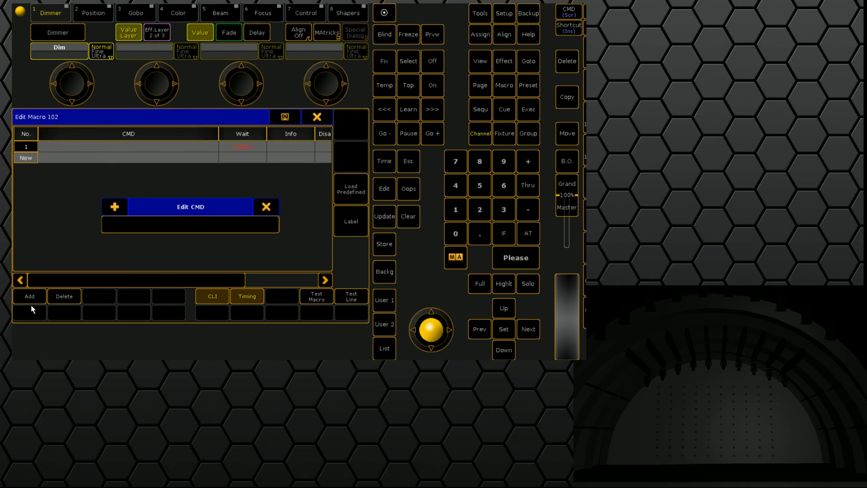
Enter 'Toggle Exec 10.106' as macro 102's line 1 command
{"action": "type", "text": "toggle"}
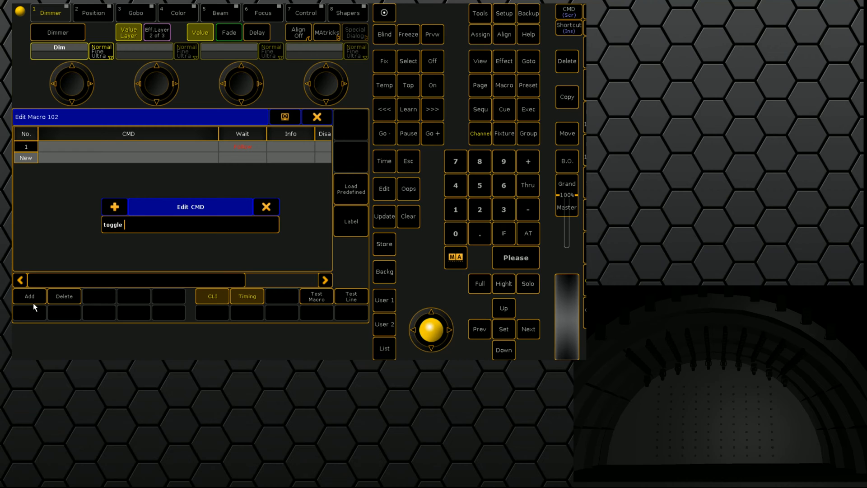
{"action": "type", "text": "exec"}
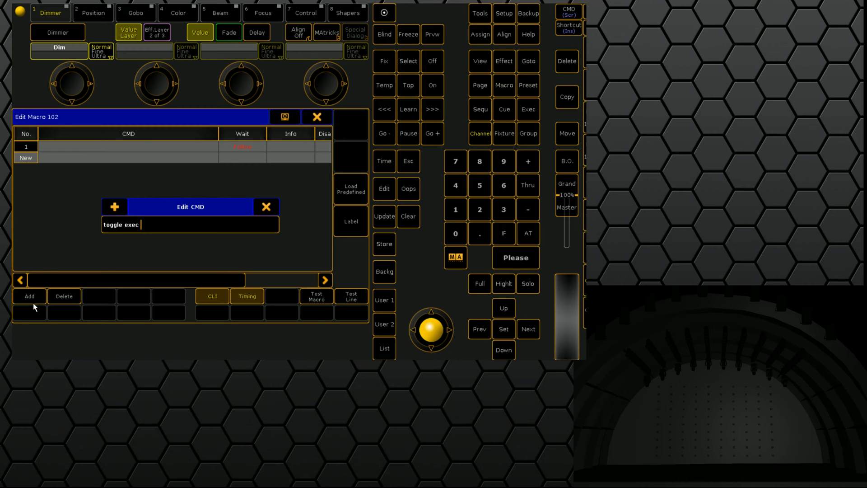
{"action": "type", "text": "10."}
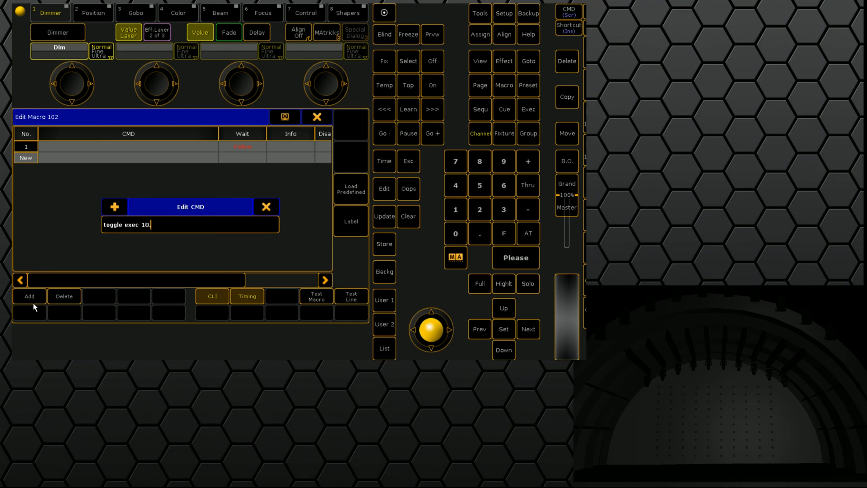
{"action": "type", "text": "1"}
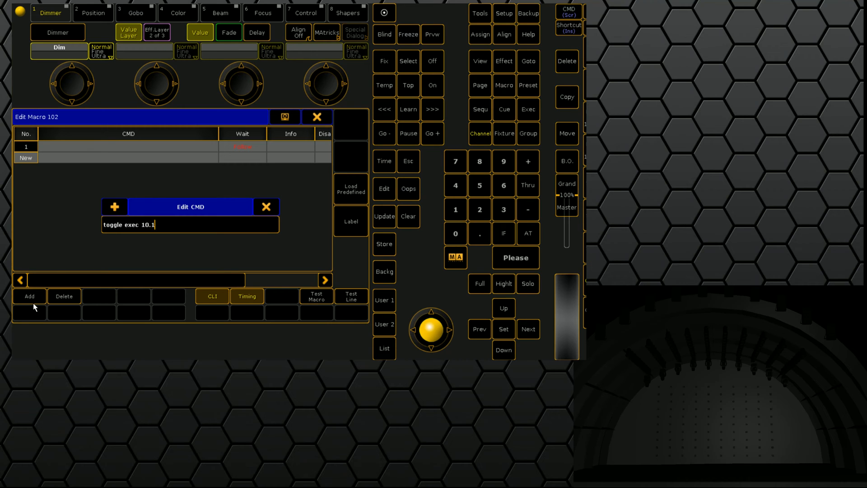
{"action": "type", "text": "06"}
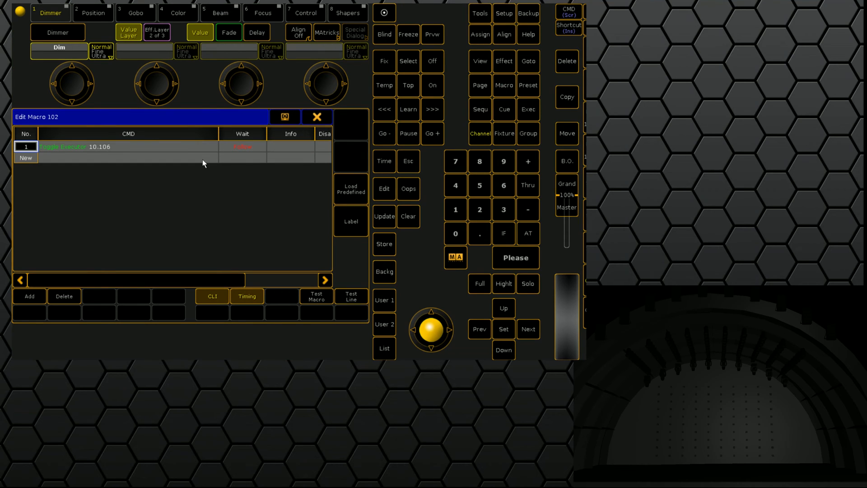
{"action": "double_click", "coordinate": [128, 147]}
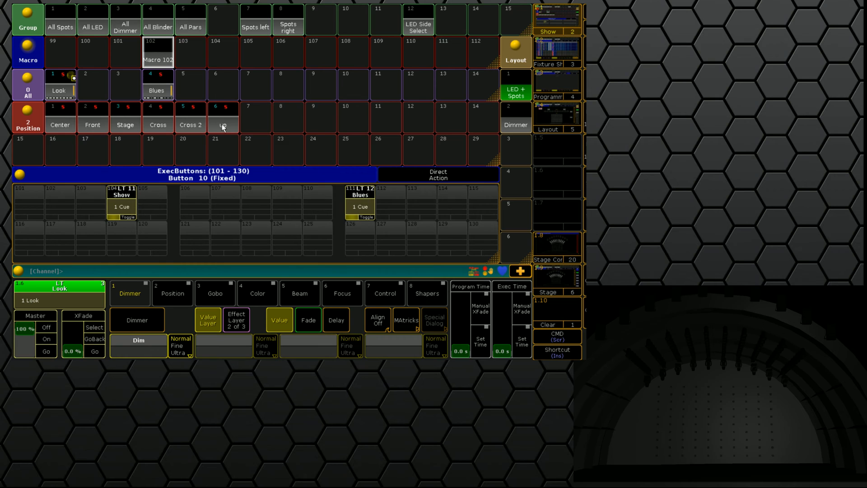
Replace line 1's command with 'Off Exec 10.101 Thru'
{"action": "double_click", "coordinate": [157, 51]}
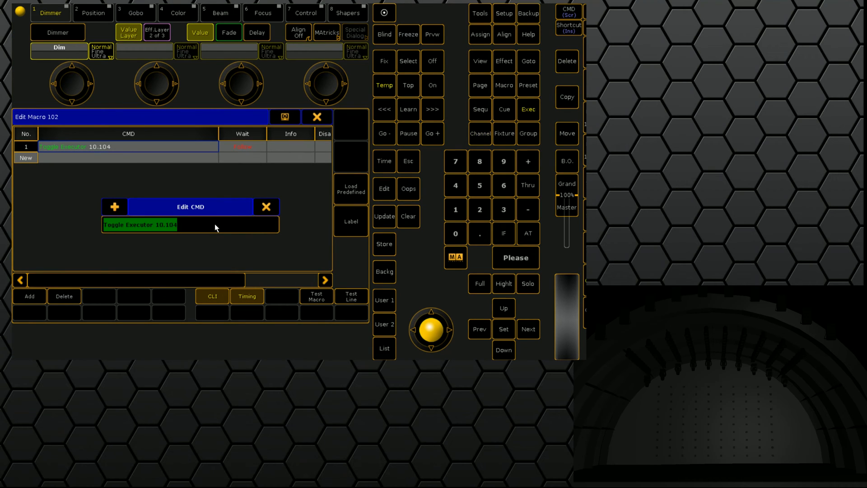
{"action": "type", "text": "Off Exec 10."}
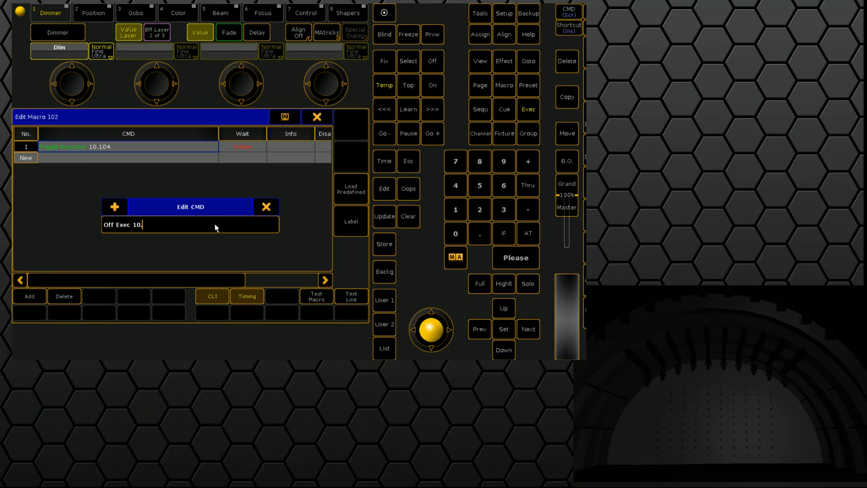
{"action": "type", "text": "101 th"}
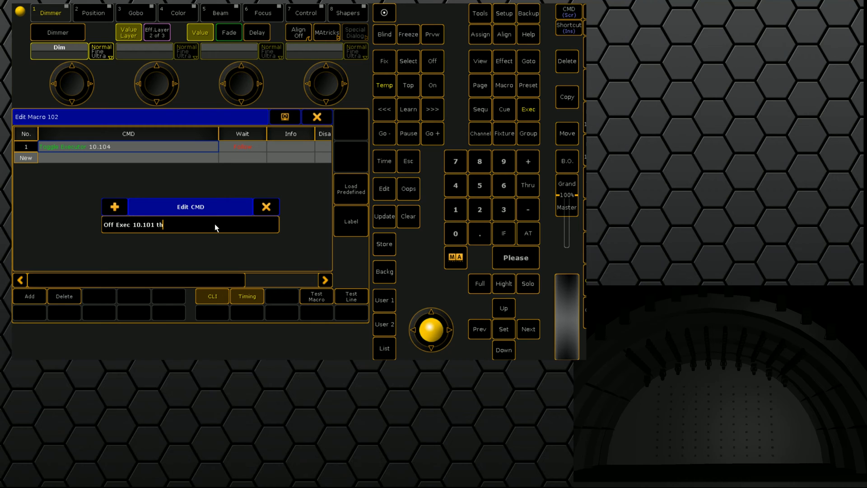
{"action": "type", "text": "ru"}
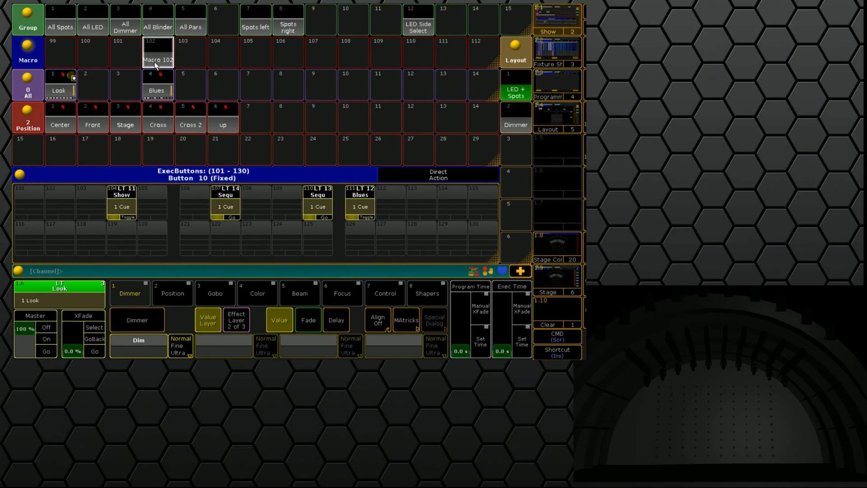
Reopen macro 102 and append a fade time to line 1's Off command
{"action": "left_click", "coordinate": [121, 206]}
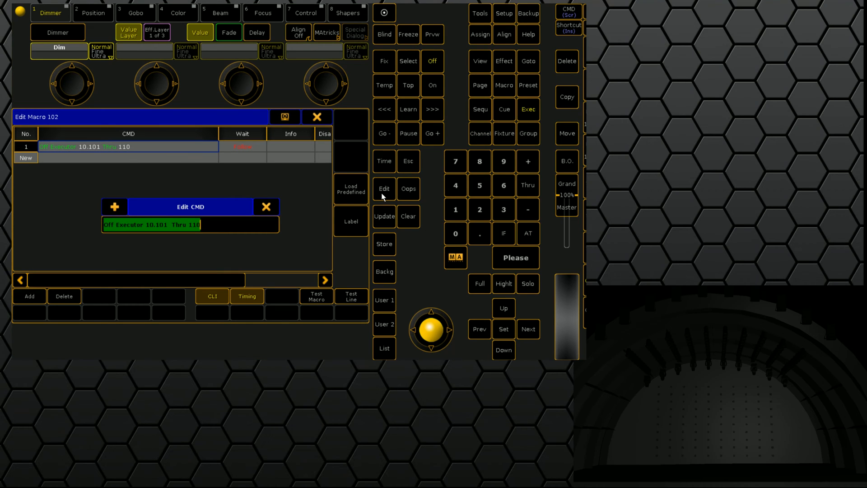
{"action": "type", "text": "fade"}
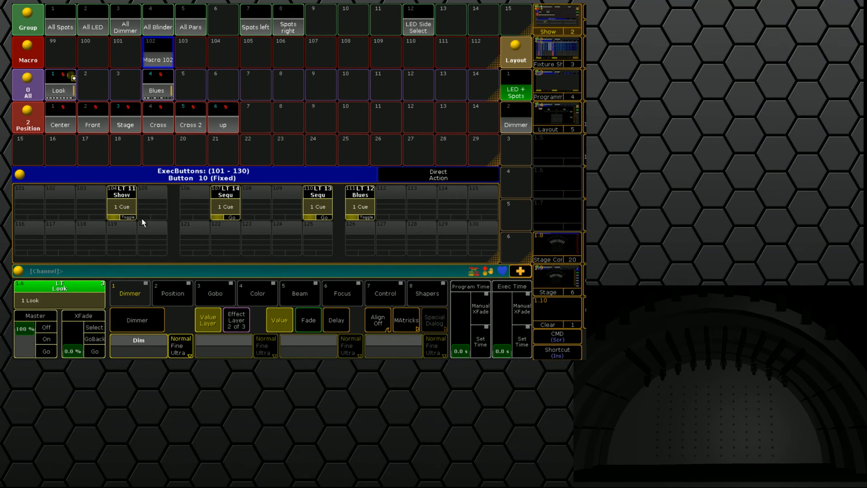
Start labelling macro 102 as 'Change over'
{"action": "left_click", "coordinate": [121, 206]}
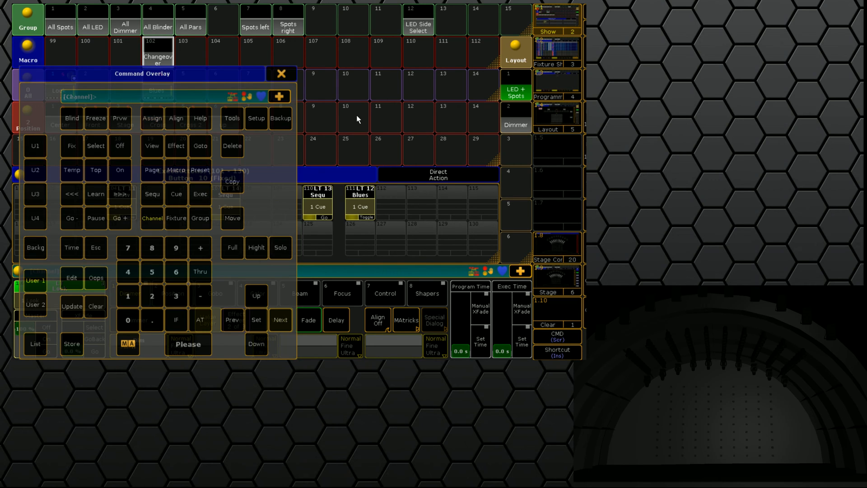
Finish labelling macro 102 and close the Command Overlay keypad
{"action": "left_click", "coordinate": [152, 118]}
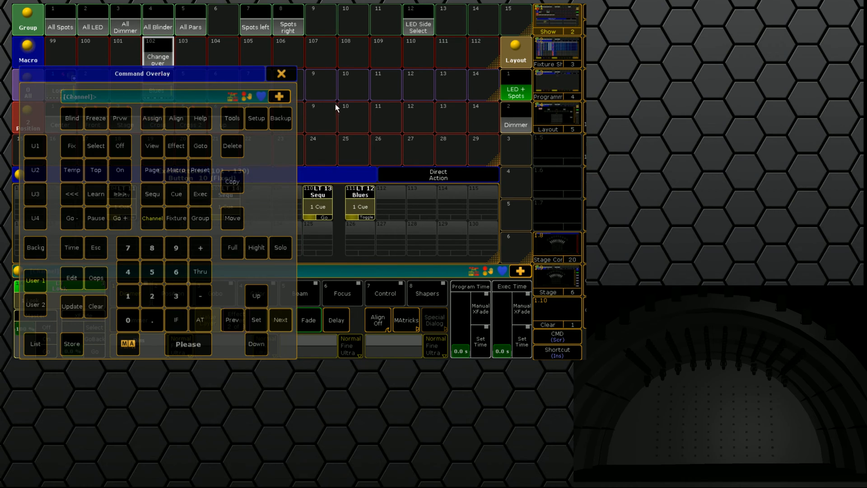
{"action": "left_click", "coordinate": [281, 73]}
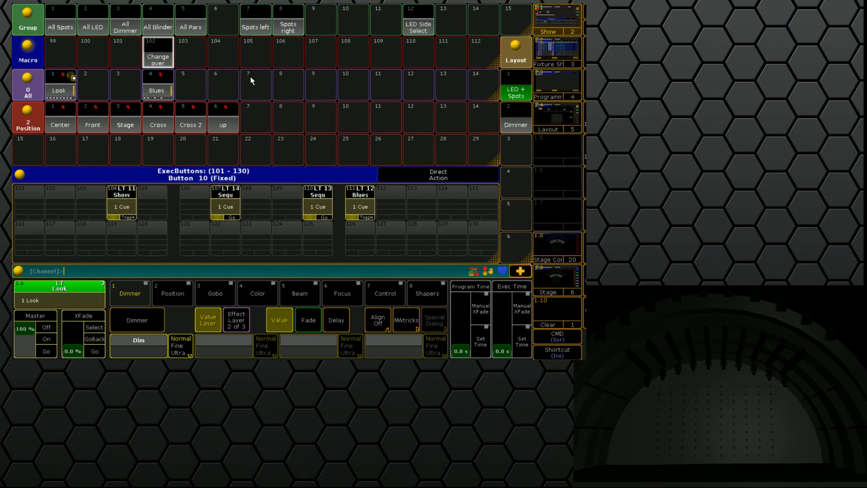
{"action": "mouse_move", "coordinate": [169, 119]}
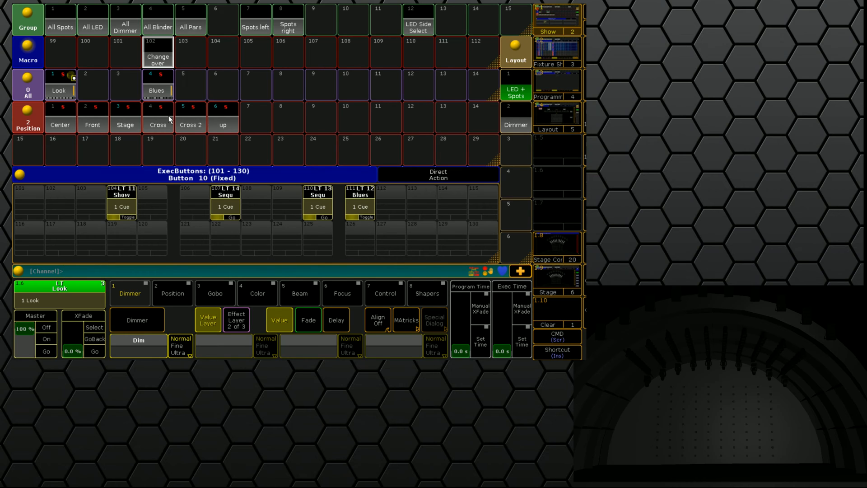
{"action": "mouse_move", "coordinate": [119, 119]}
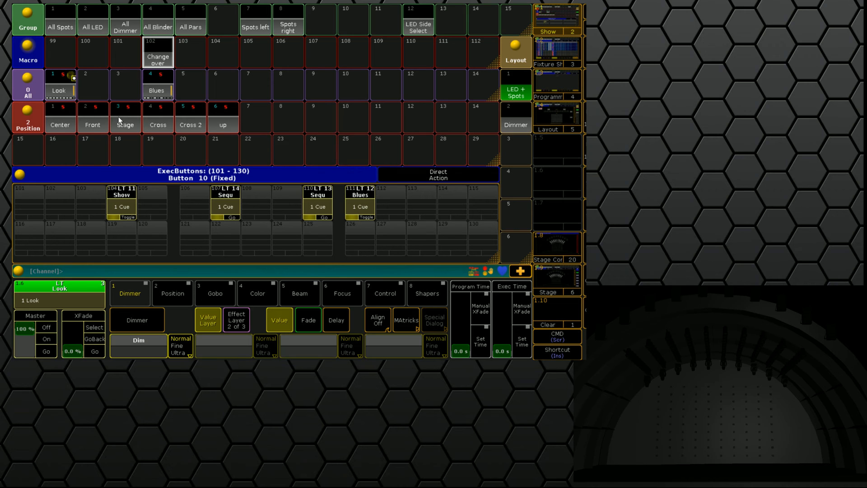
Select fixtures, add an effects pool in the empty row, and run Dimmer PWM 3
{"action": "left_click", "coordinate": [61, 89]}
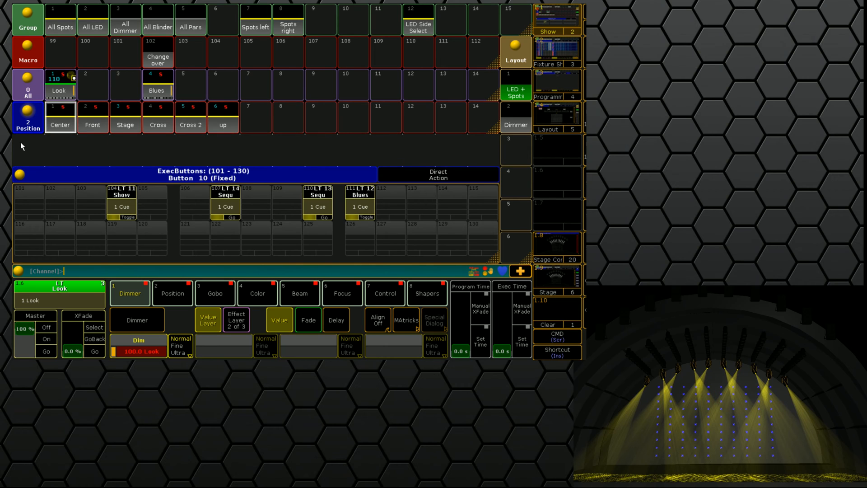
{"action": "left_click", "coordinate": [158, 118]}
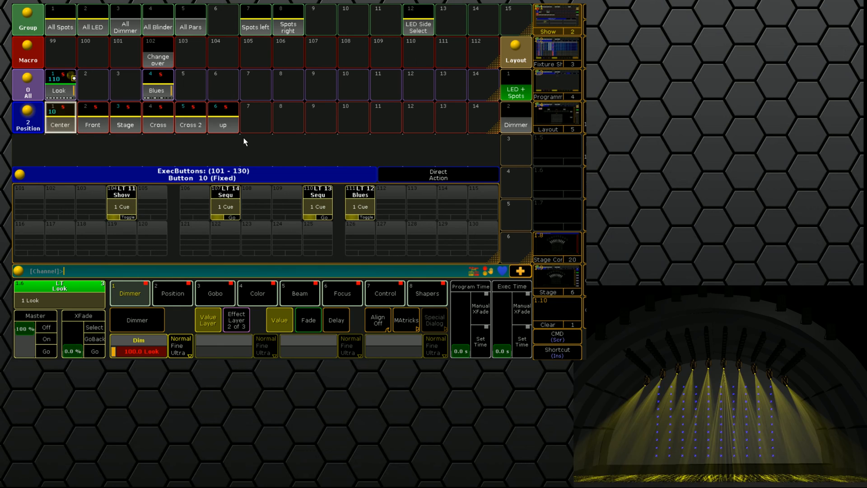
{"action": "left_click", "coordinate": [223, 118]}
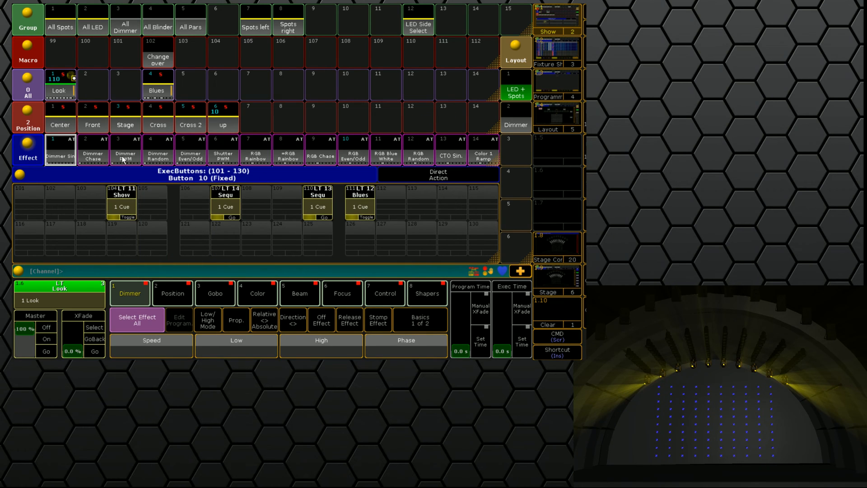
{"action": "left_click", "coordinate": [126, 150]}
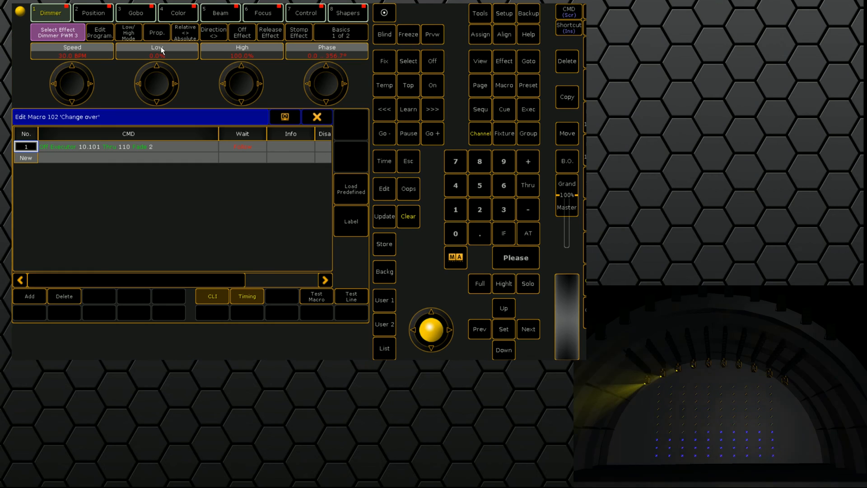
Add a second line to macro 102 with the 'ClearAll' command
{"action": "left_click", "coordinate": [25, 158]}
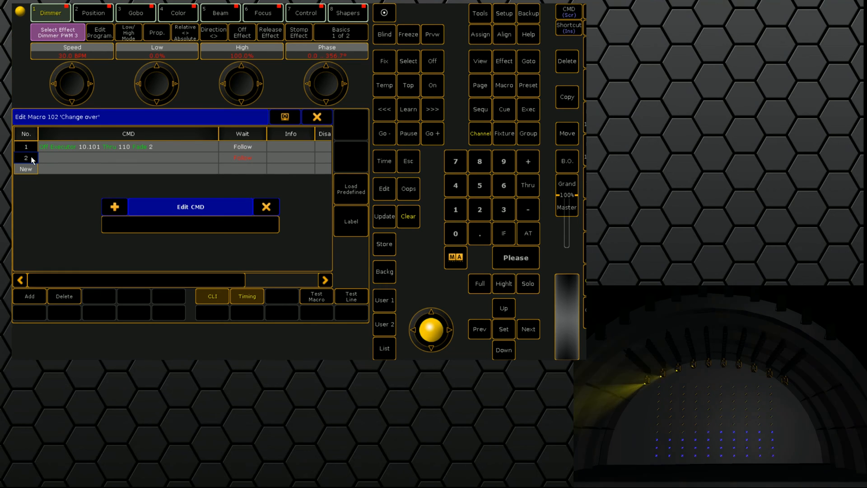
{"action": "type", "text": "ClearAll"}
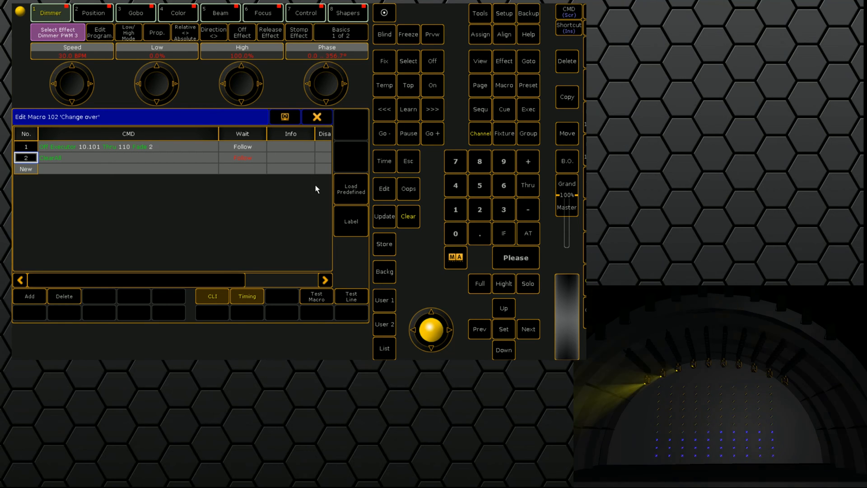
{"action": "mouse_move", "coordinate": [351, 298]}
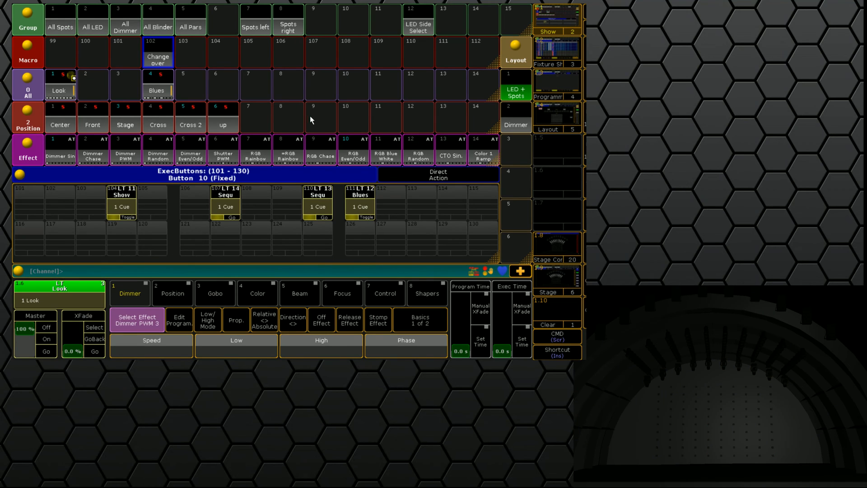
{"action": "mouse_move", "coordinate": [116, 110]}
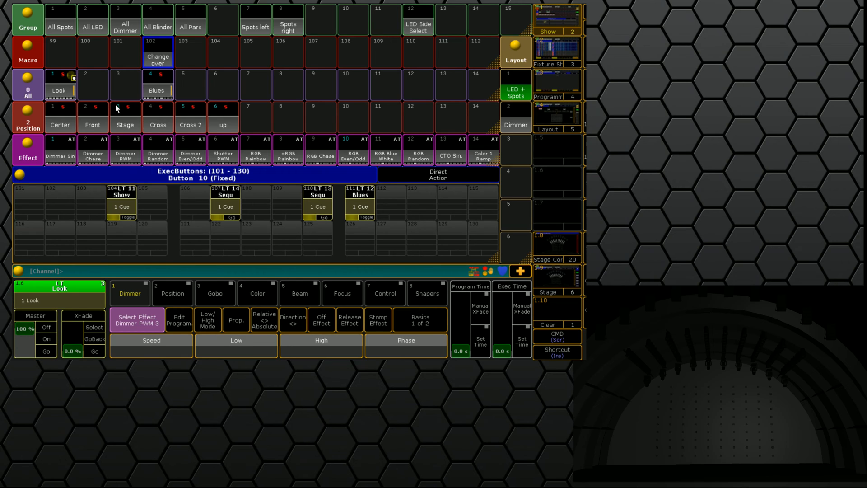
{"action": "mouse_move", "coordinate": [460, 361]}
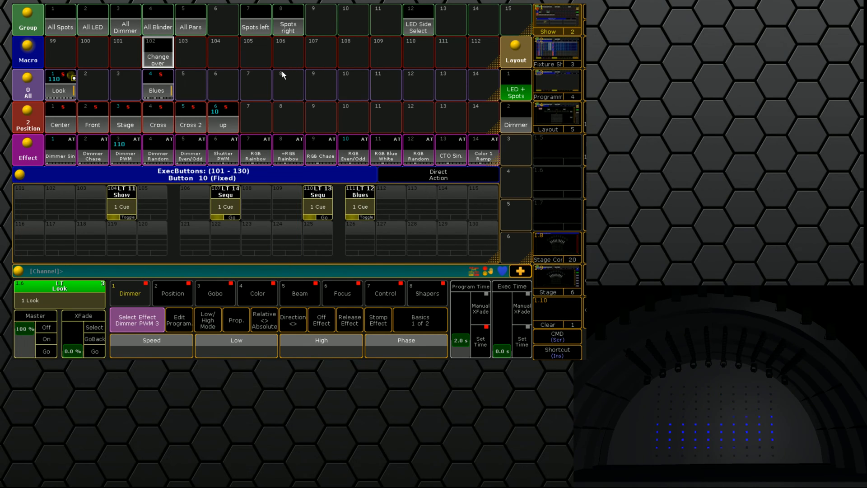
Set Program Time to 2 s and clear the blue look, leaving the stage dark
{"action": "left_click", "coordinate": [157, 57]}
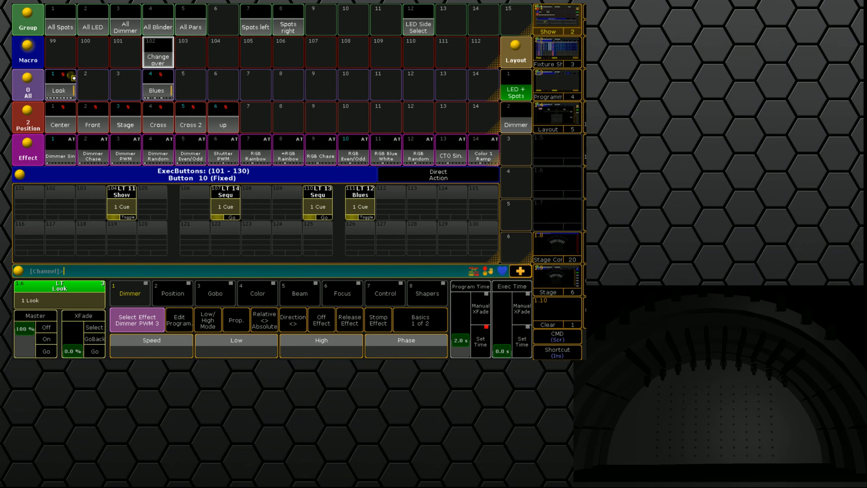
{"action": "mouse_move", "coordinate": [481, 338]}
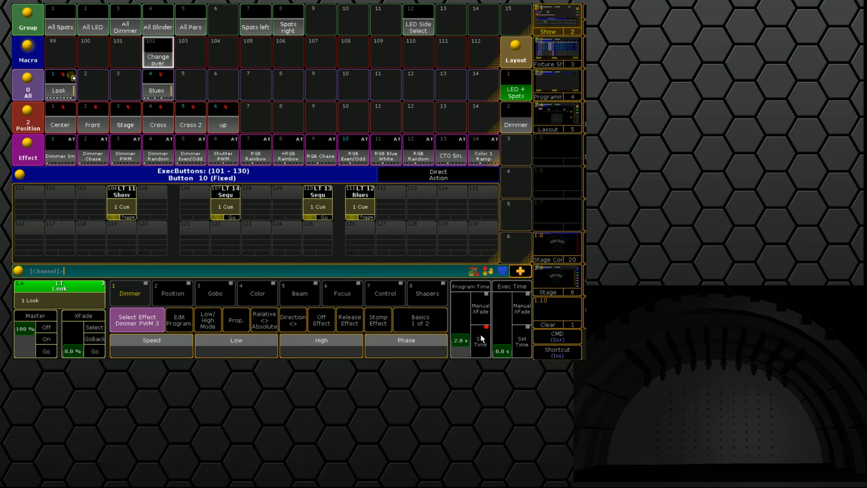
{"action": "mouse_move", "coordinate": [332, 295]}
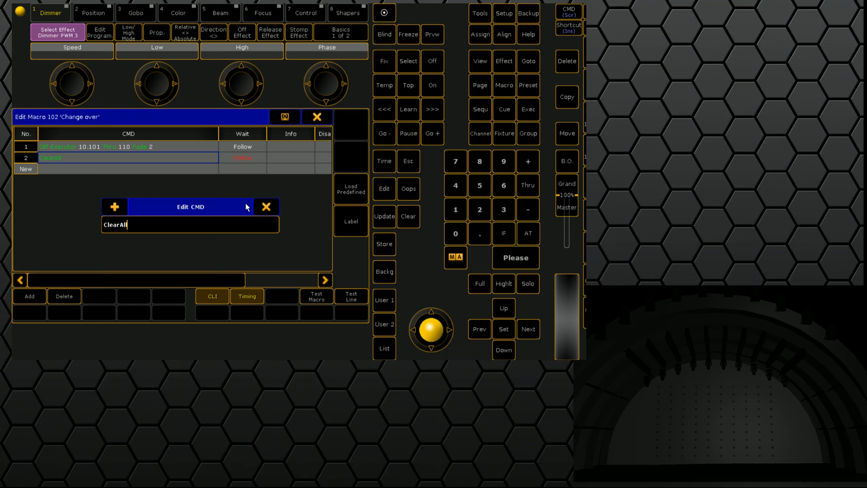
{"action": "mouse_move", "coordinate": [211, 256]}
{"action": "type", "text": ";"}
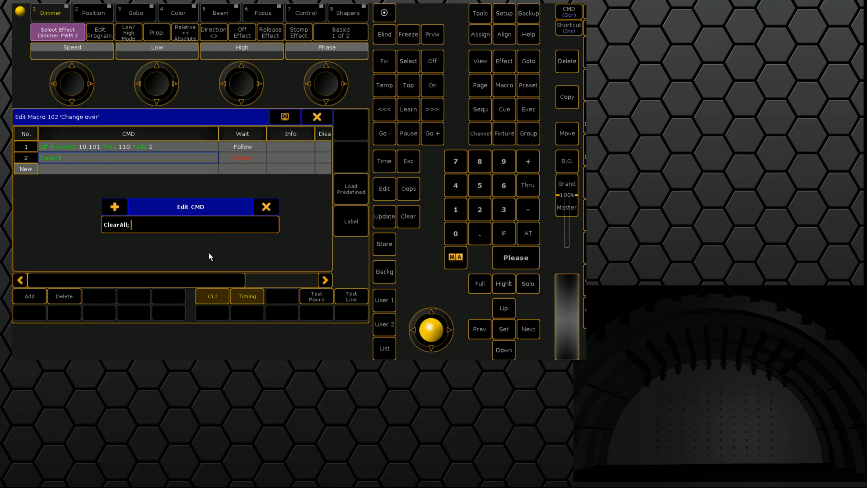
Append '; Toggle SpecialMaster 2.2' to macro 102's line 2 and close the editor
{"action": "type", "text": "T"}
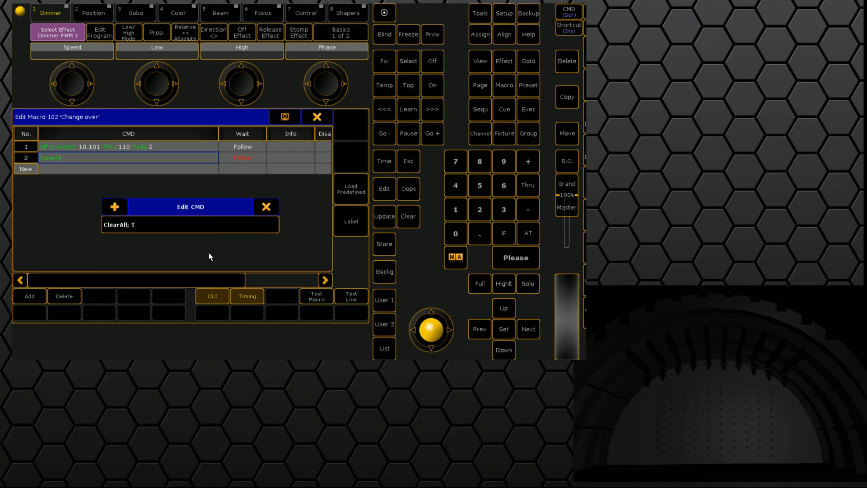
{"action": "type", "text": "oggle S"}
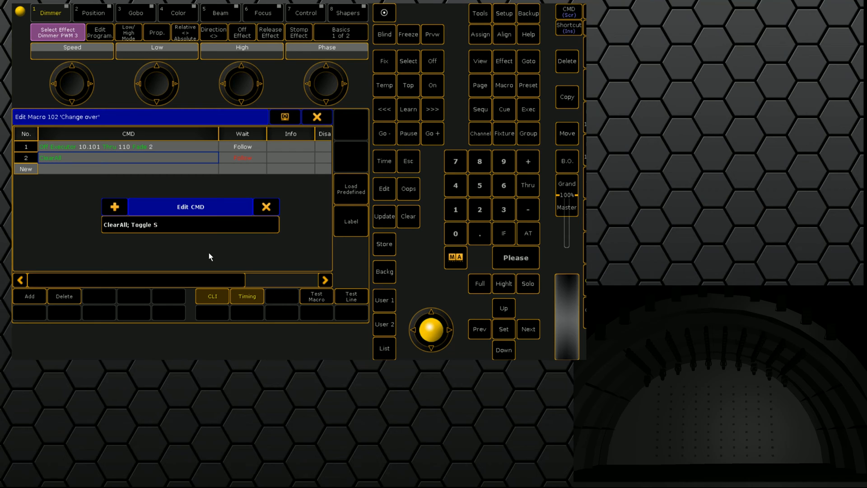
{"action": "type", "text": "Master 2.2"}
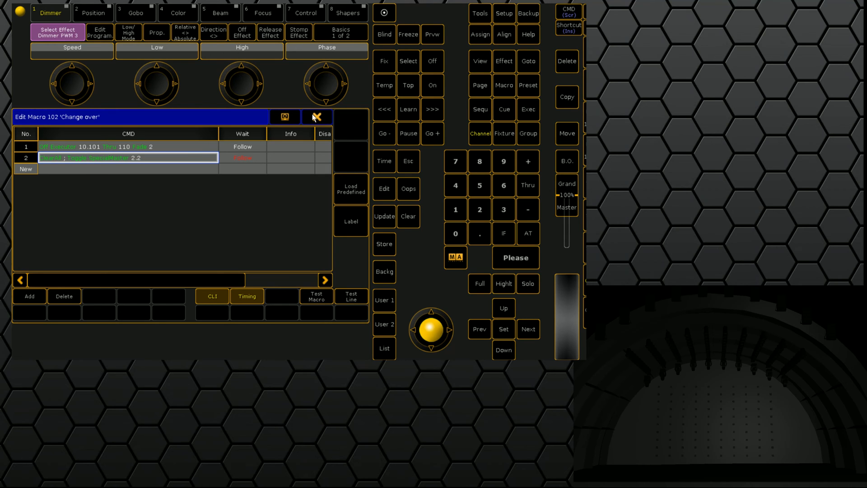
{"action": "left_click", "coordinate": [317, 117]}
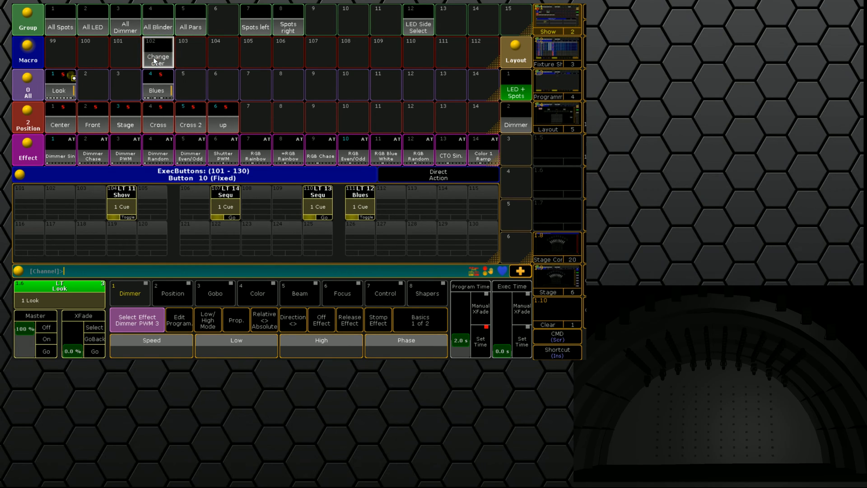
Insert 'SpecialMaster 2.2 At 3' as macro 102's new first line and close the editor
{"action": "left_click", "coordinate": [159, 52]}
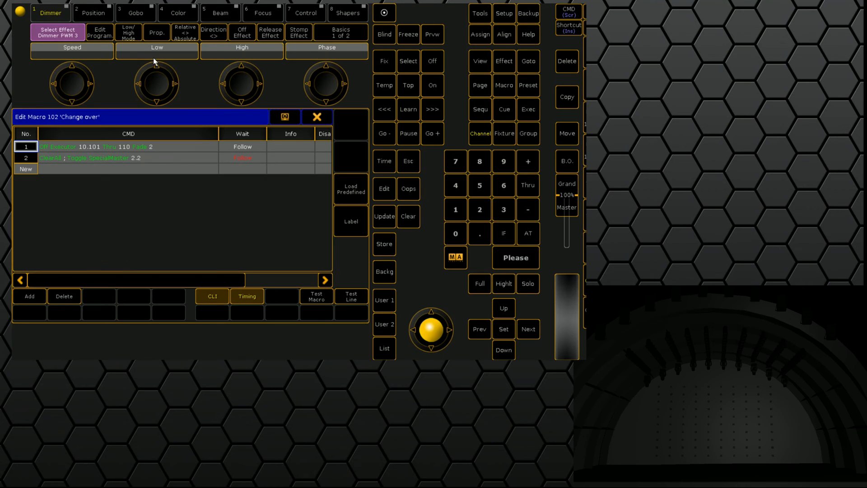
{"action": "mouse_move", "coordinate": [151, 163]}
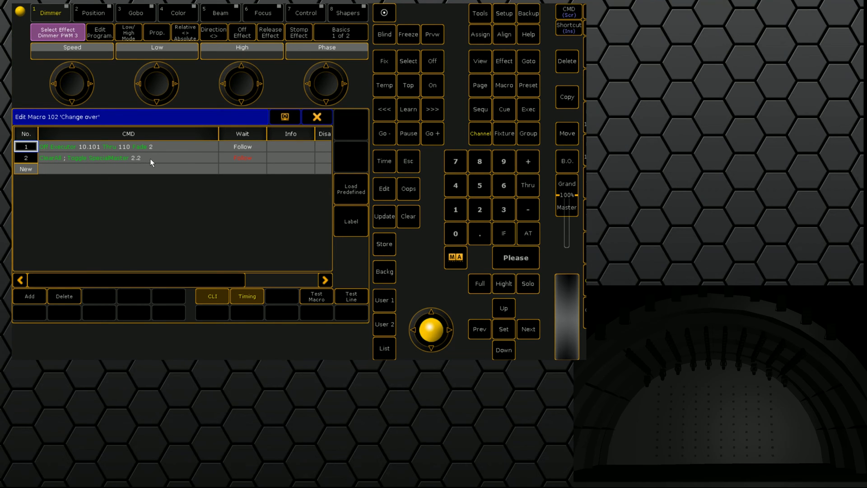
{"action": "left_click", "coordinate": [127, 169]}
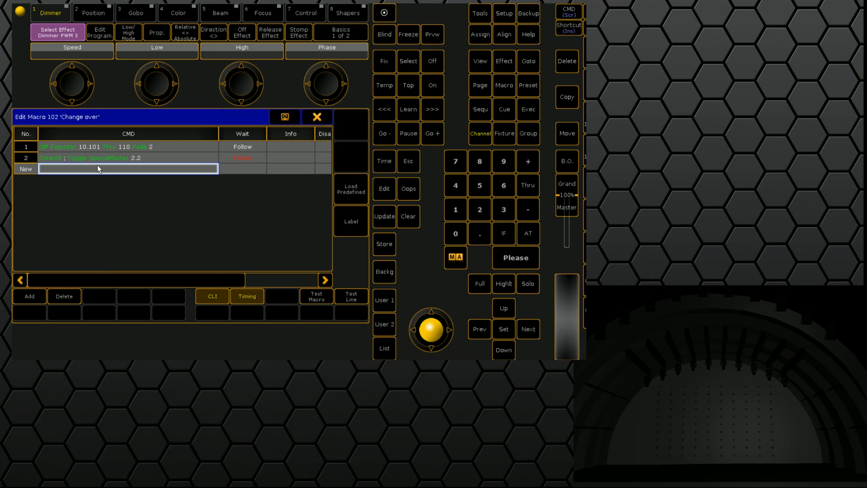
{"action": "mouse_move", "coordinate": [126, 174]}
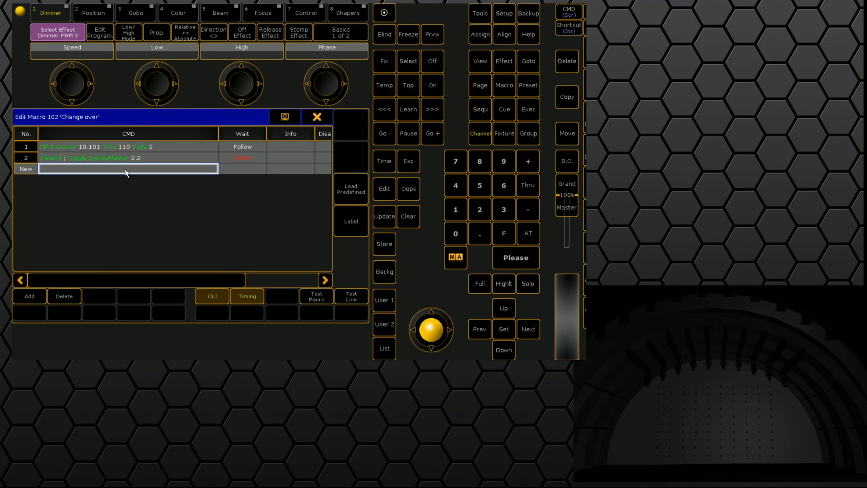
{"action": "left_click", "coordinate": [128, 169]}
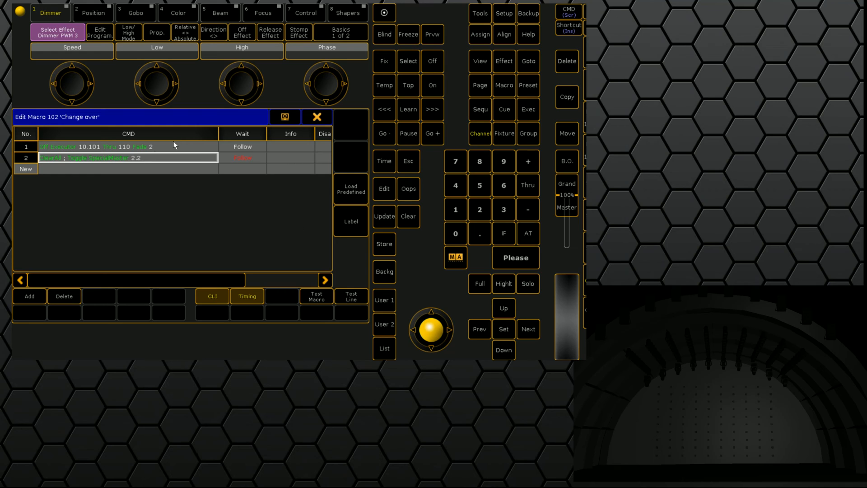
{"action": "left_click", "coordinate": [104, 147]}
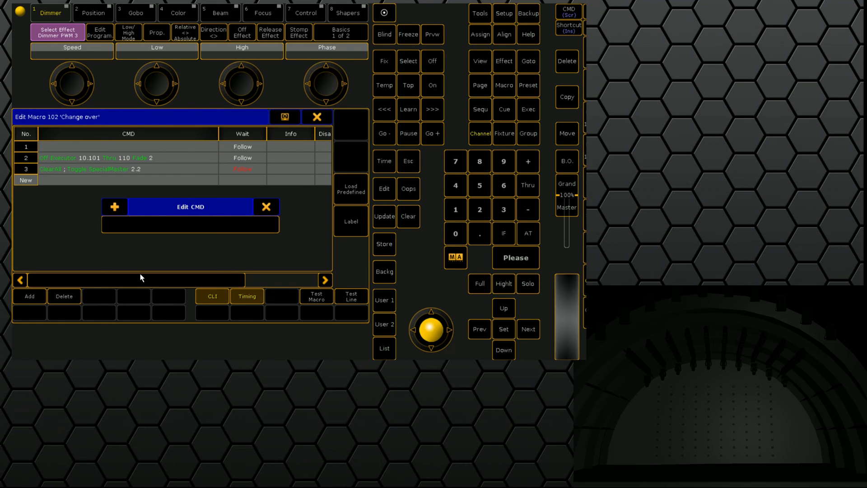
{"action": "type", "text": "Specialmaster 2.2 at 3"}
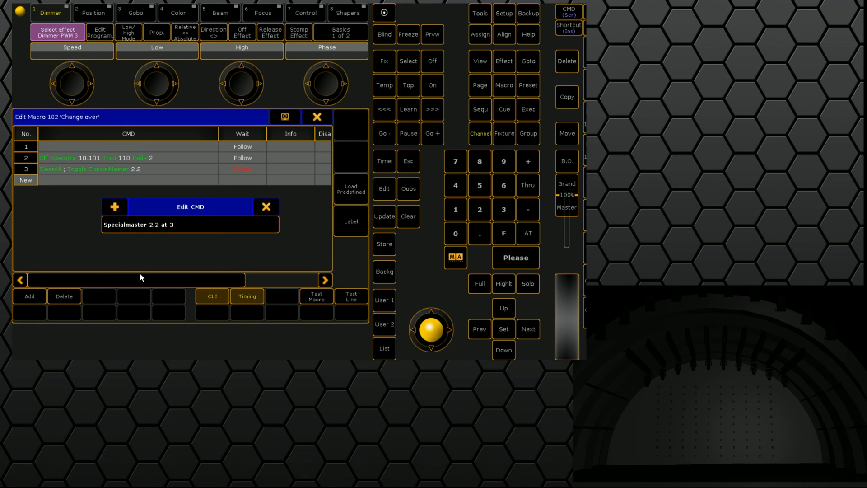
{"action": "left_click", "coordinate": [267, 206]}
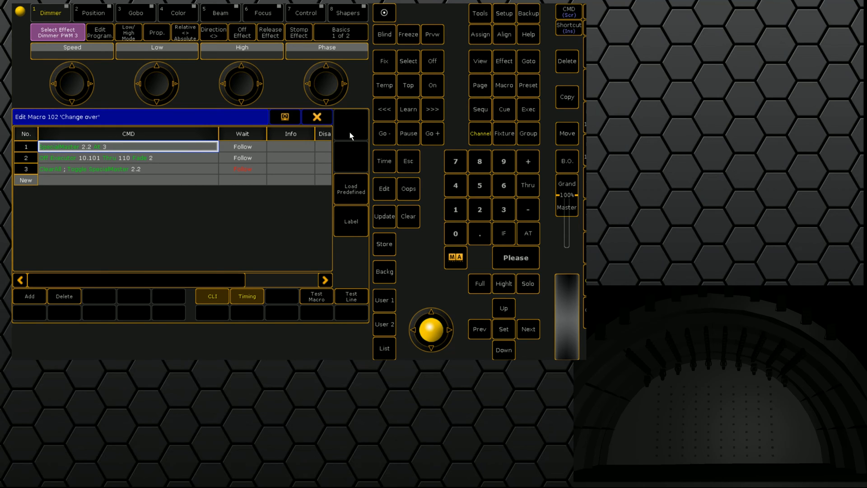
{"action": "left_click", "coordinate": [317, 117]}
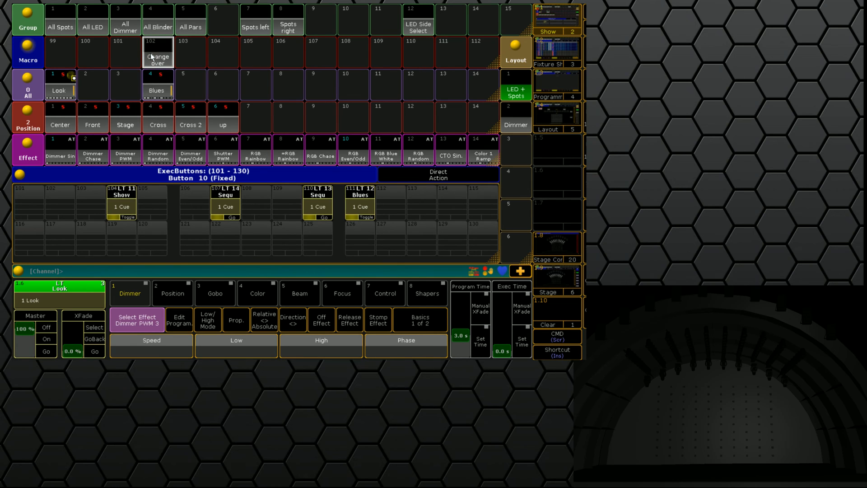
{"action": "mouse_move", "coordinate": [168, 63]}
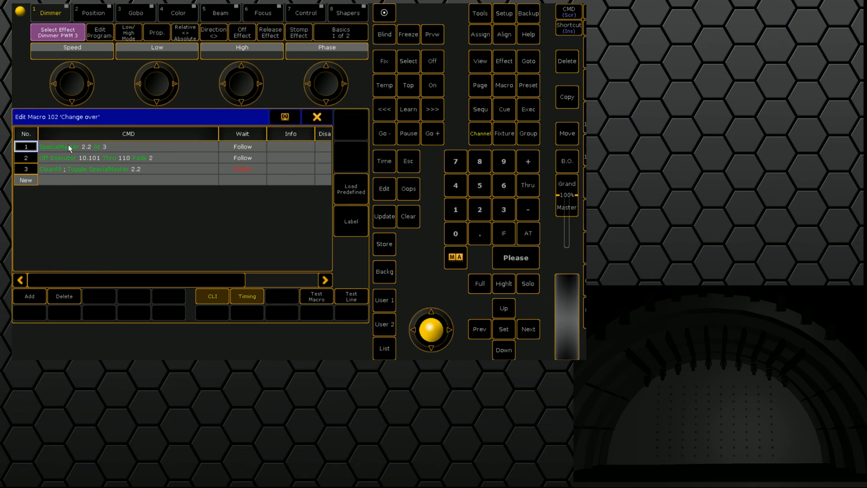
Replace Toggle with On in line 3's SpecialMaster 2.2 command and close the editor
{"action": "double_click", "coordinate": [91, 169]}
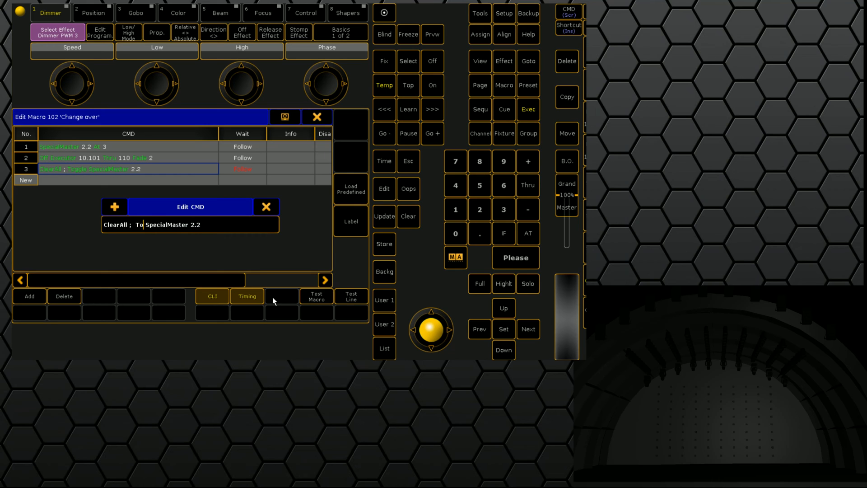
{"action": "left_click", "coordinate": [266, 206]}
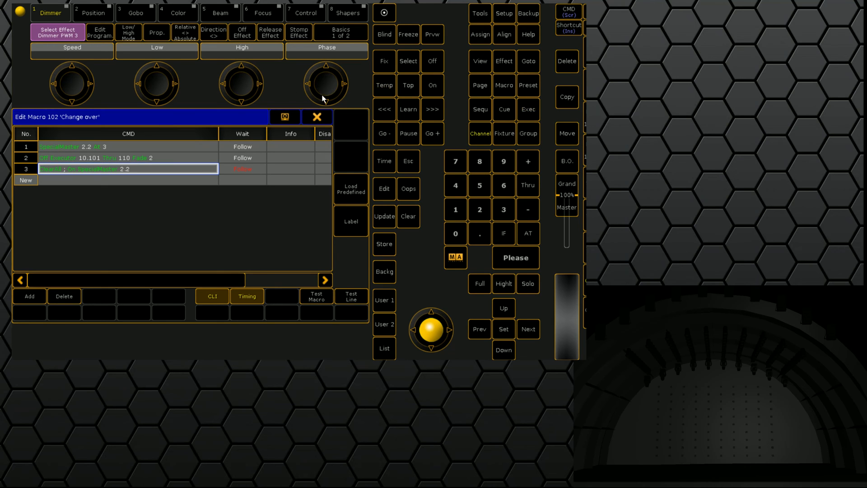
{"action": "left_click", "coordinate": [317, 116]}
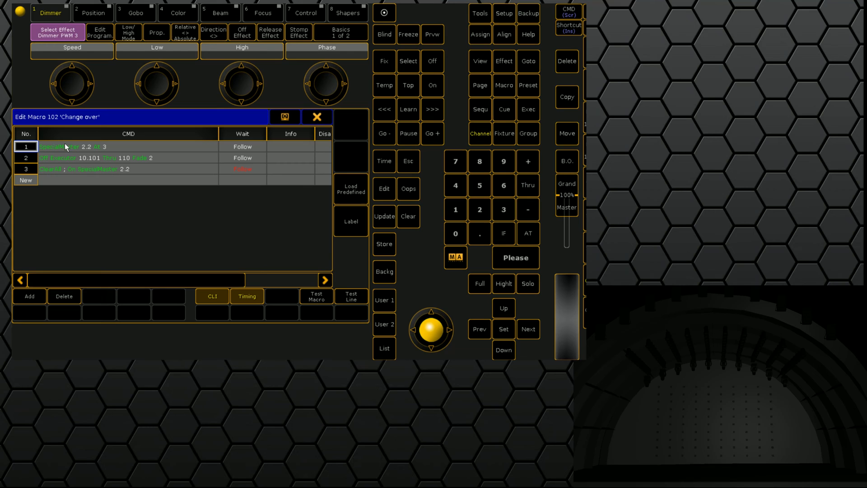
{"action": "mouse_move", "coordinate": [81, 154]}
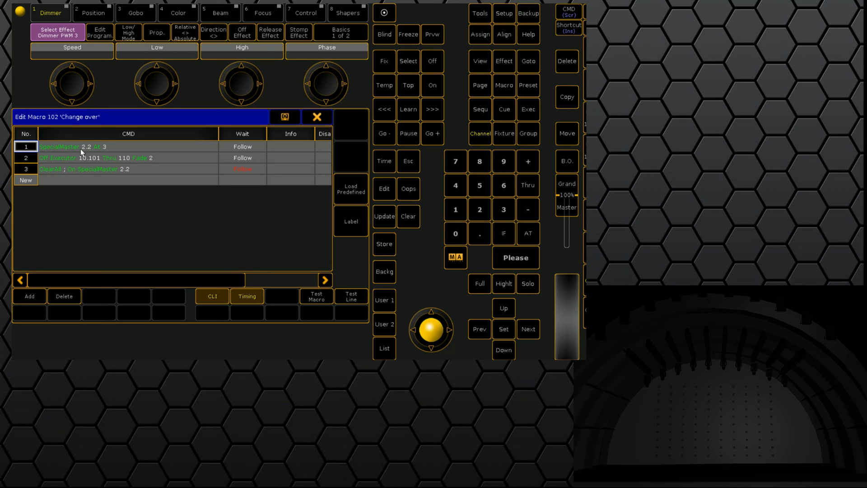
{"action": "mouse_move", "coordinate": [98, 154]}
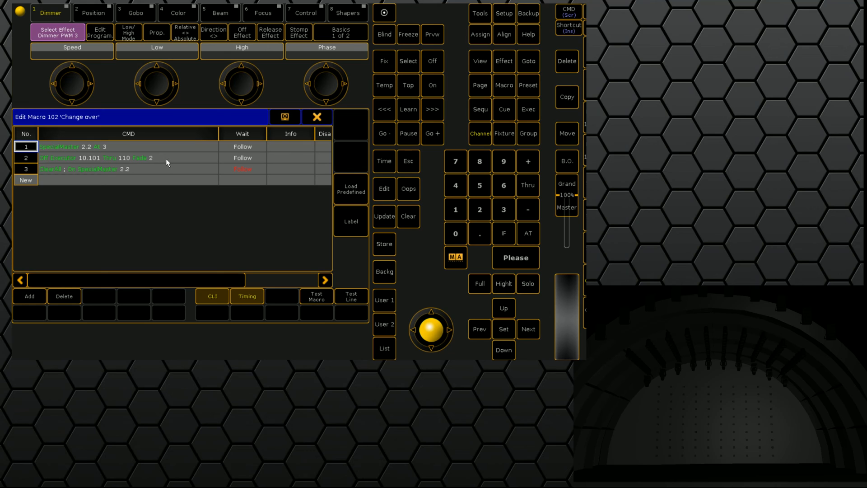
{"action": "mouse_move", "coordinate": [58, 173]}
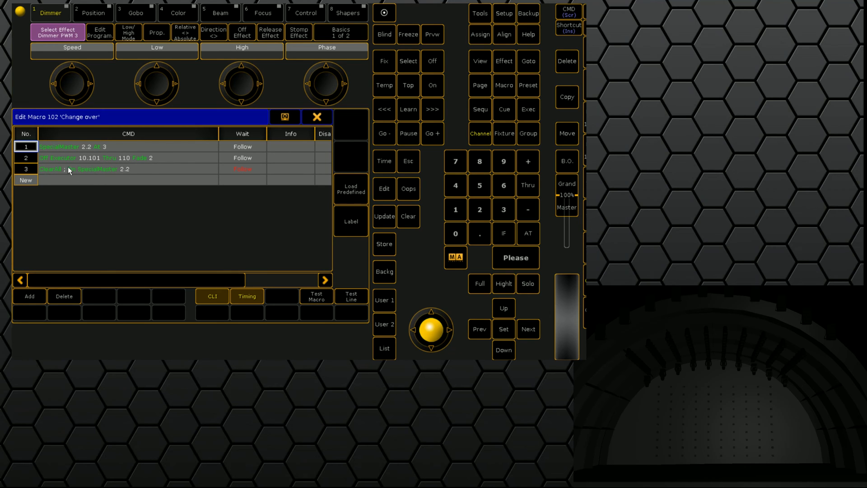
{"action": "mouse_move", "coordinate": [182, 172]}
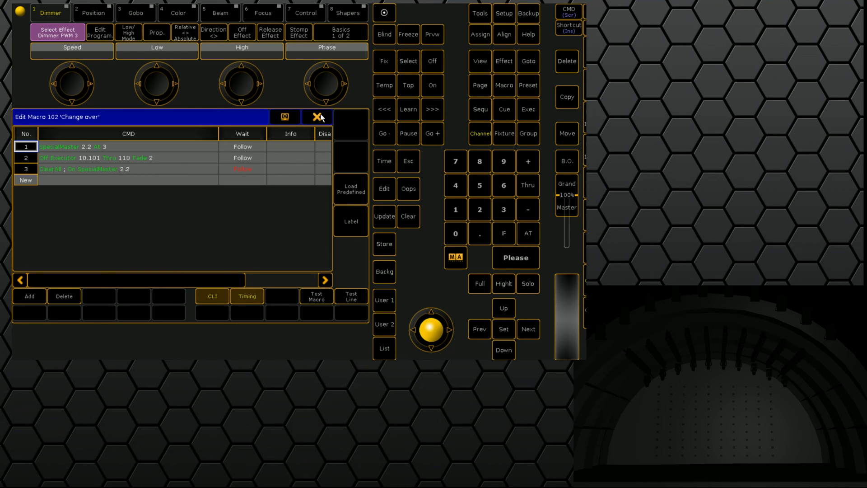
{"action": "left_click", "coordinate": [316, 116]}
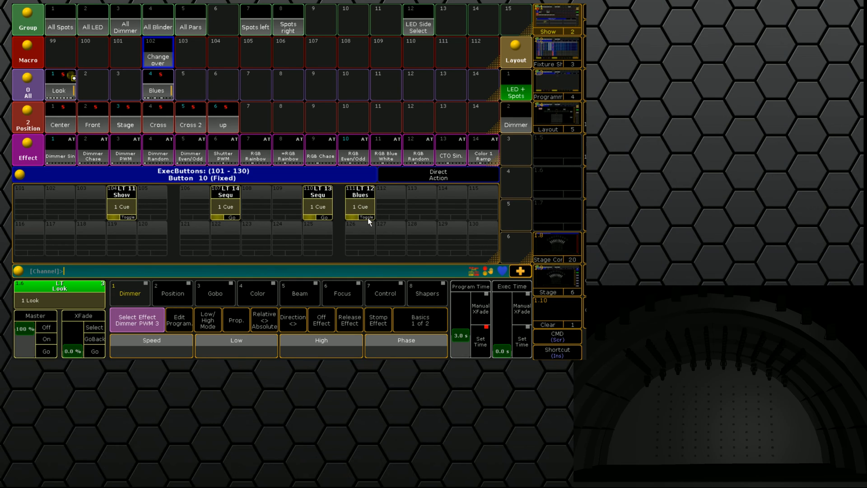
Switch on the Blues executor, close its settings, and add an empty line 4 to macro 102
{"action": "left_click", "coordinate": [360, 206]}
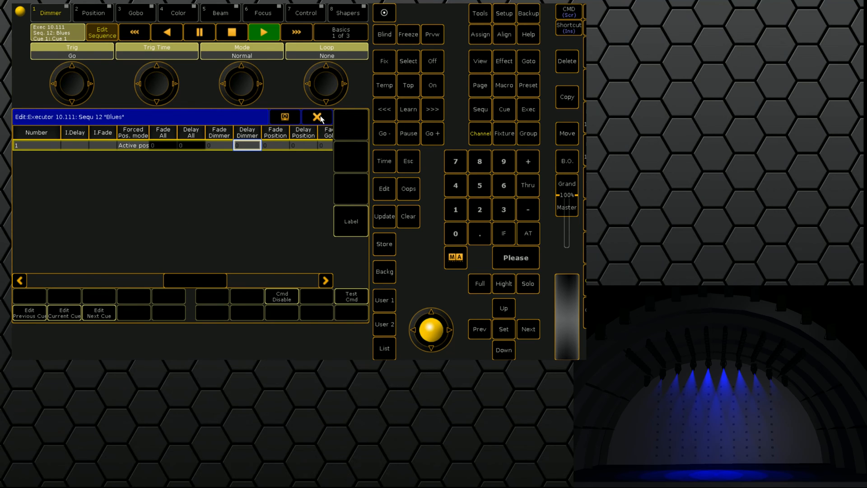
{"action": "left_click", "coordinate": [317, 117]}
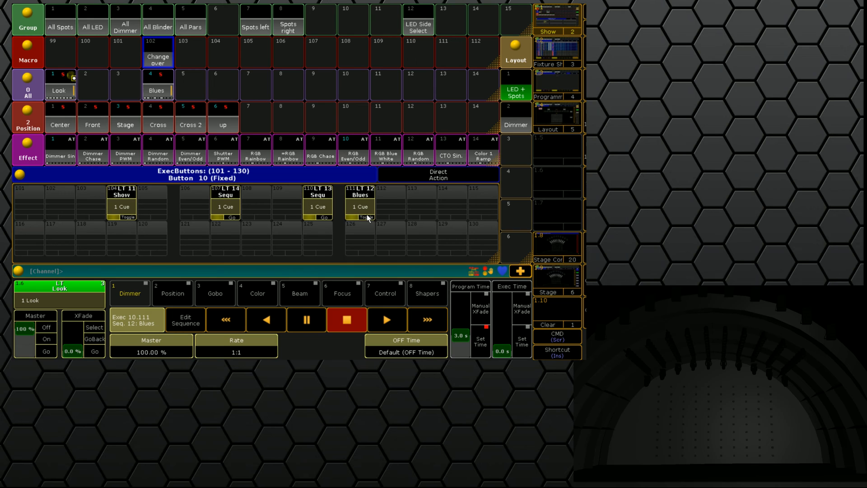
{"action": "left_click", "coordinate": [359, 206]}
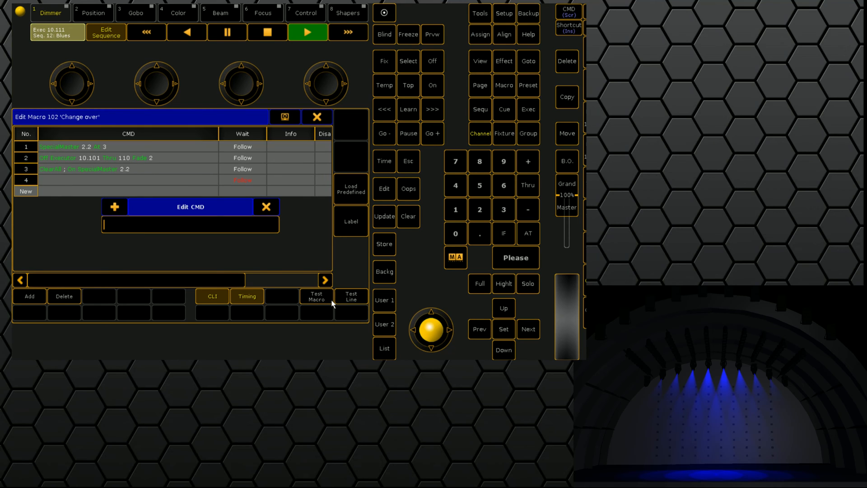
Enter 'Go Exec 10.111' as the fourth macro line's command
{"action": "type", "text": "Go WE"}
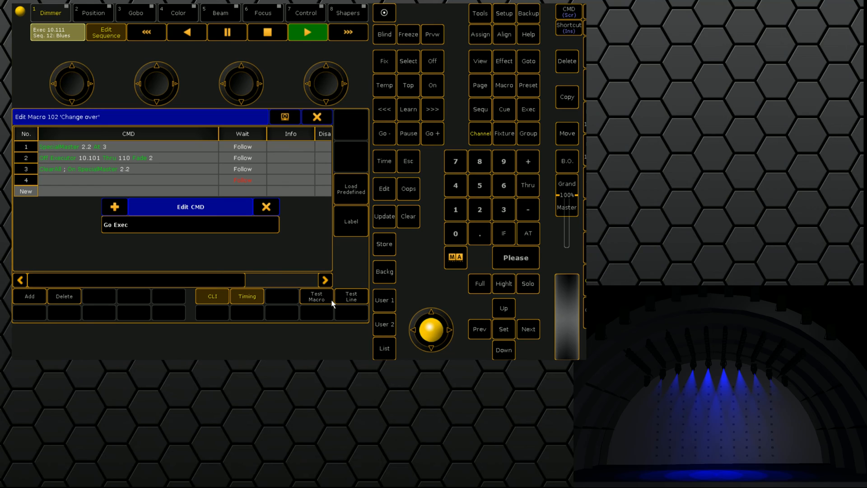
{"action": "type", "text": "1"}
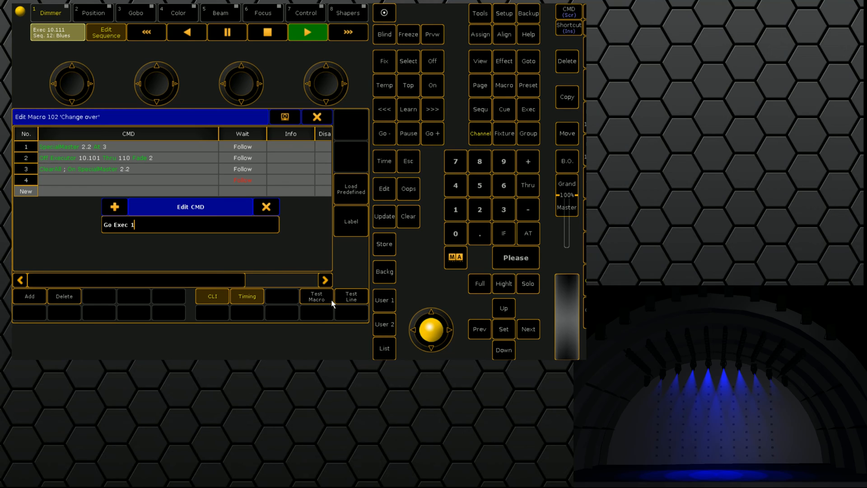
{"action": "type", "text": "0,"}
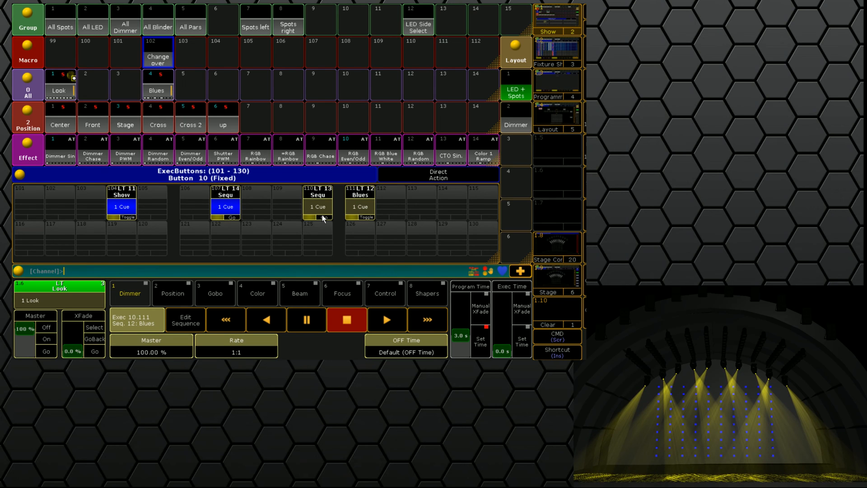
Start executor 110 and the Look preset, then reopen macro 102 to add line 5
{"action": "left_click", "coordinate": [318, 218]}
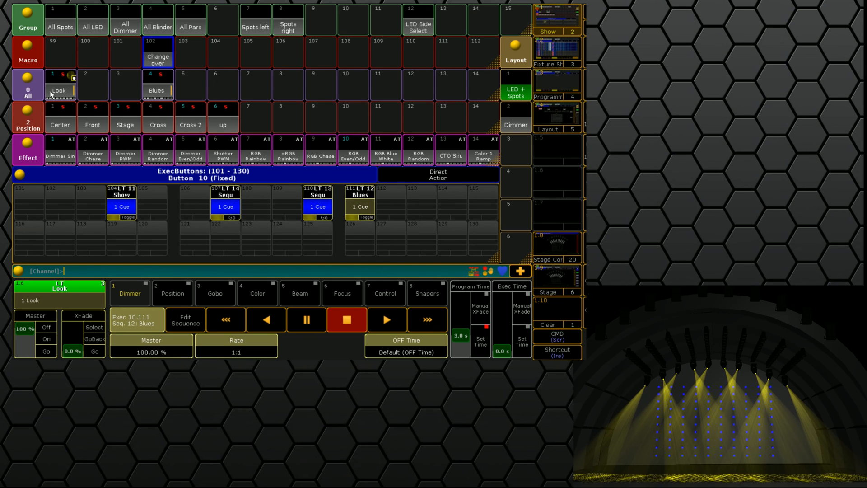
{"action": "left_click", "coordinate": [60, 86]}
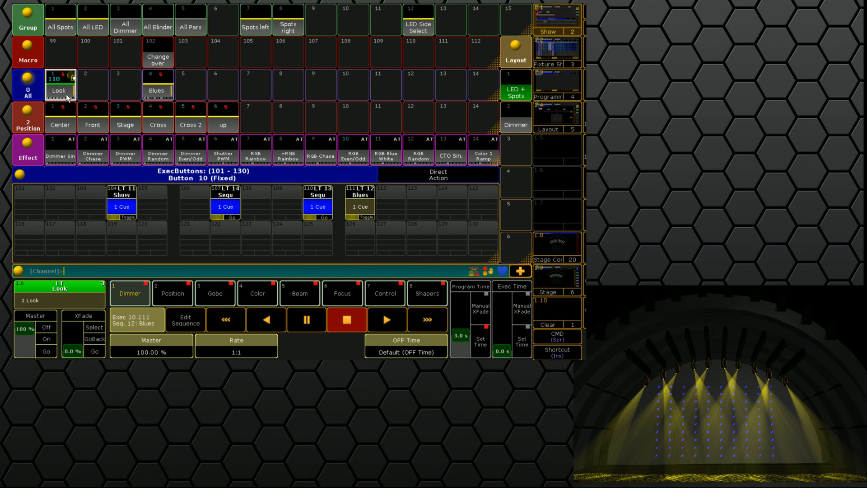
{"action": "left_click", "coordinate": [173, 293]}
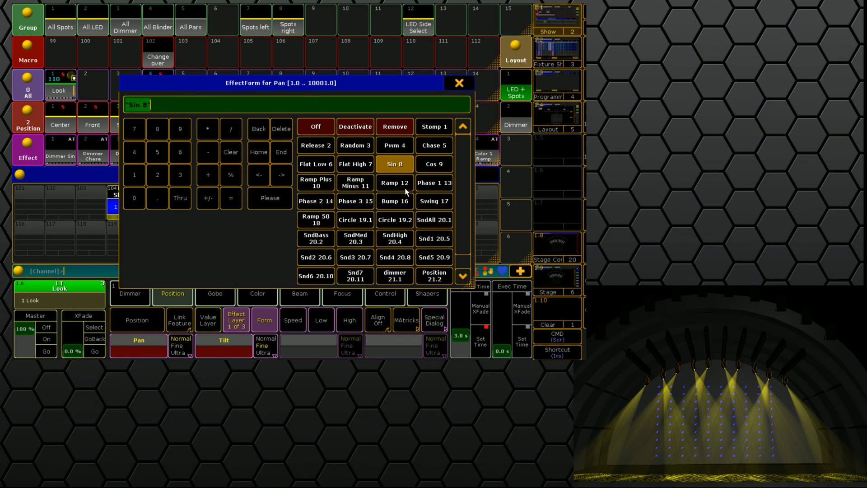
{"action": "left_click", "coordinate": [459, 82]}
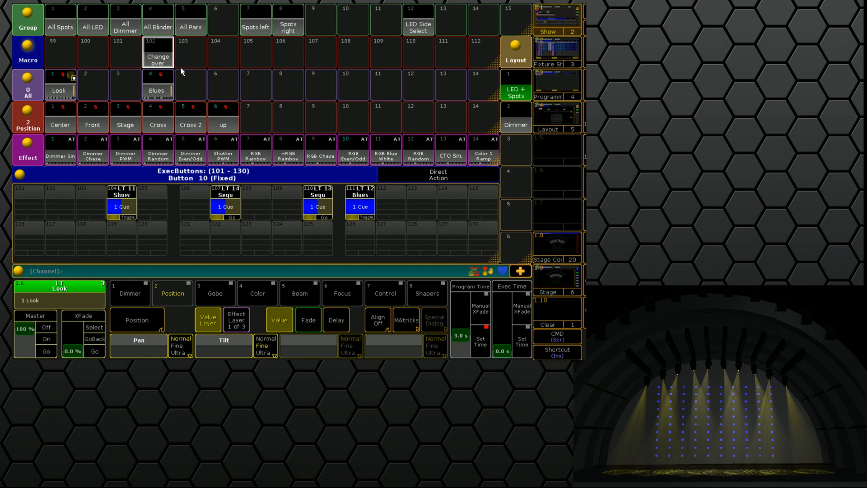
{"action": "left_click", "coordinate": [360, 206]}
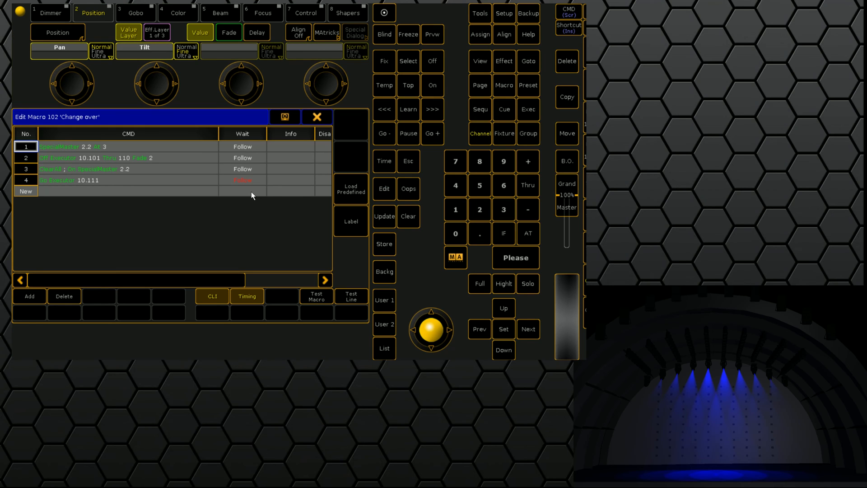
{"action": "left_click", "coordinate": [127, 191]}
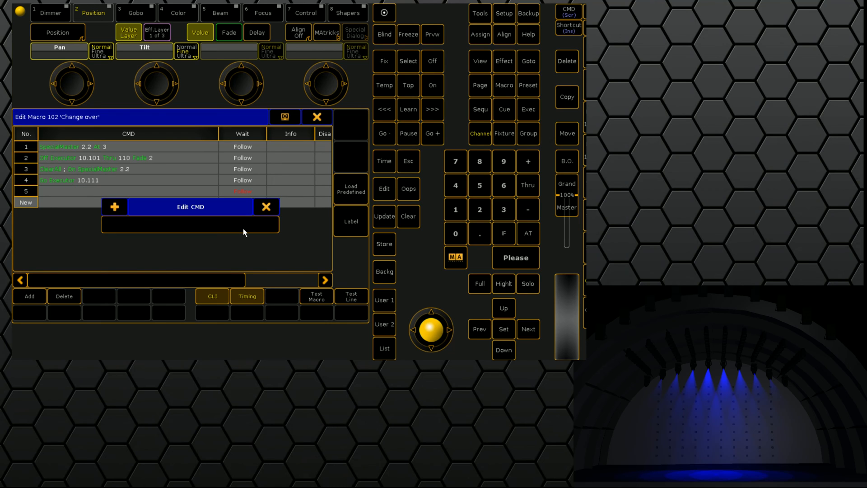
Add line 5 'Off exec 10.111', close the executor settings, and stop the running executors
{"action": "type", "text": "Off exec"}
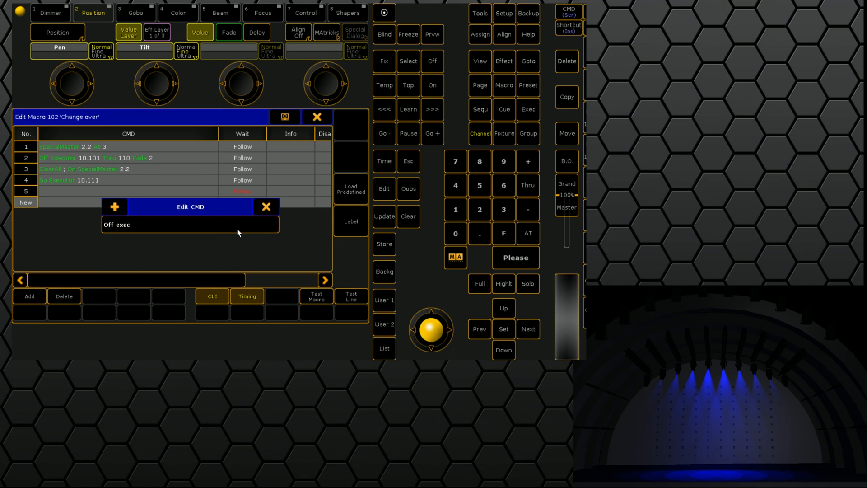
{"action": "type", "text": "10.111"}
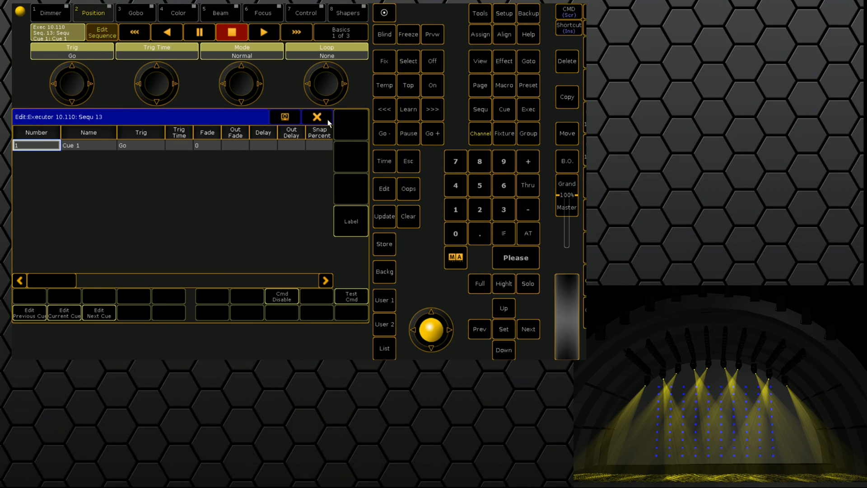
{"action": "left_click", "coordinate": [318, 117]}
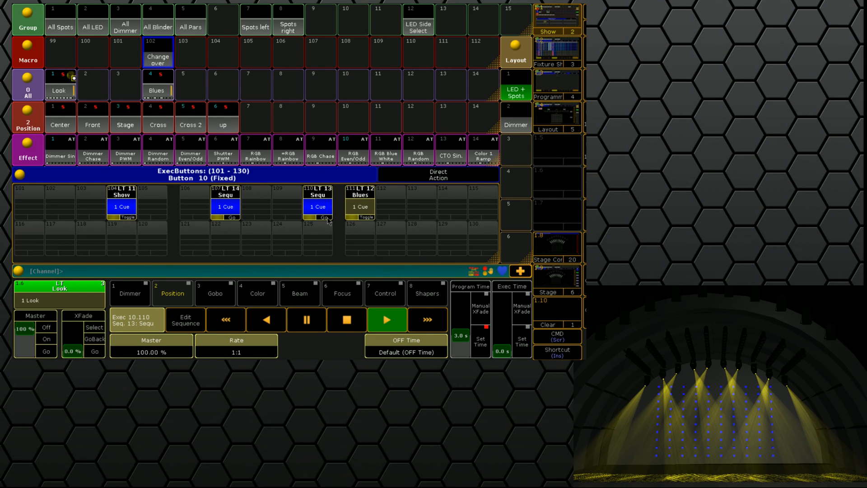
{"action": "left_click", "coordinate": [158, 57]}
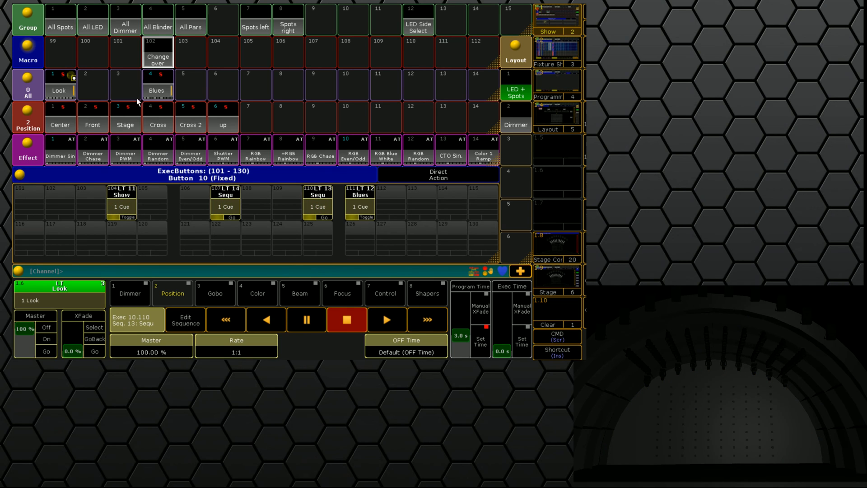
{"action": "mouse_move", "coordinate": [158, 57]}
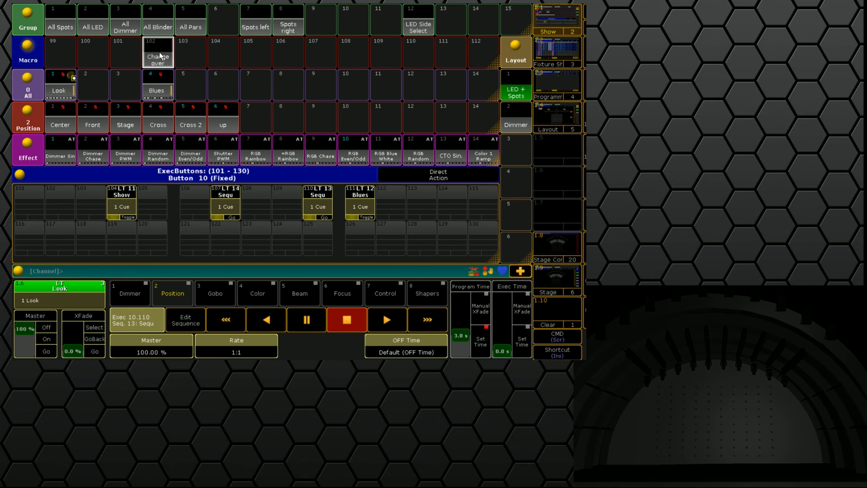
Set macro 102's fourth line to wait for Go and close the editor
{"action": "left_click", "coordinate": [158, 51]}
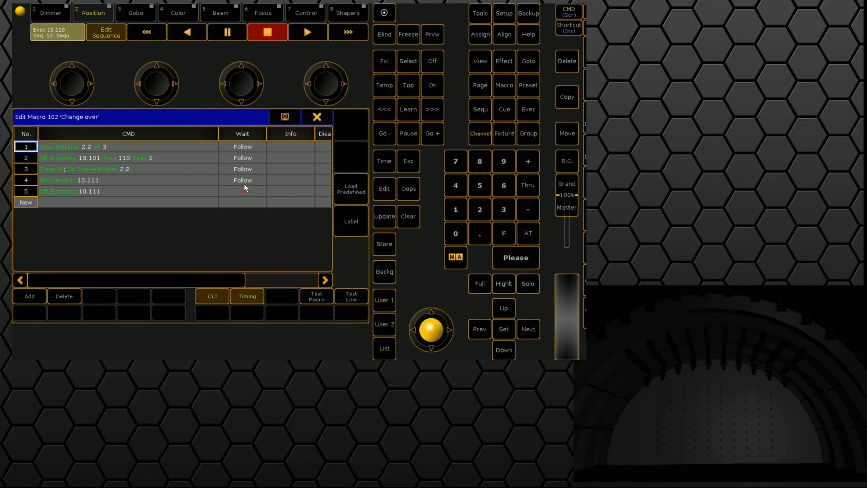
{"action": "left_click", "coordinate": [242, 191]}
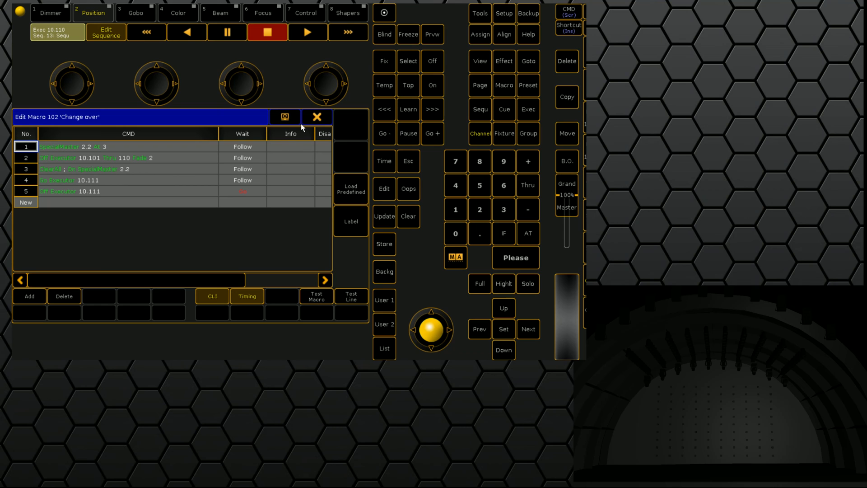
{"action": "left_click", "coordinate": [243, 180]}
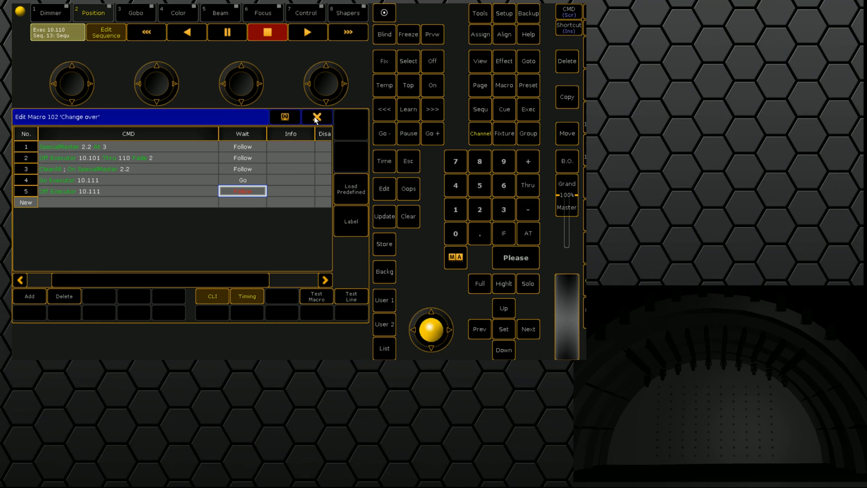
{"action": "left_click", "coordinate": [316, 117]}
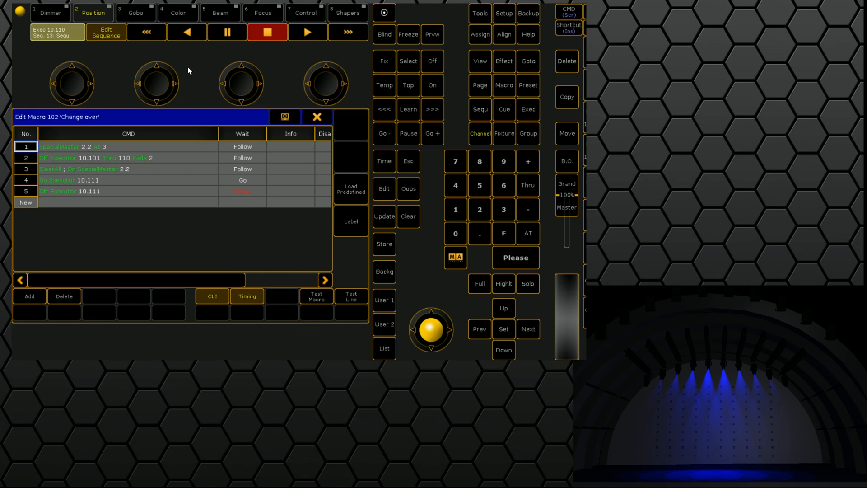
{"action": "mouse_move", "coordinate": [317, 118]}
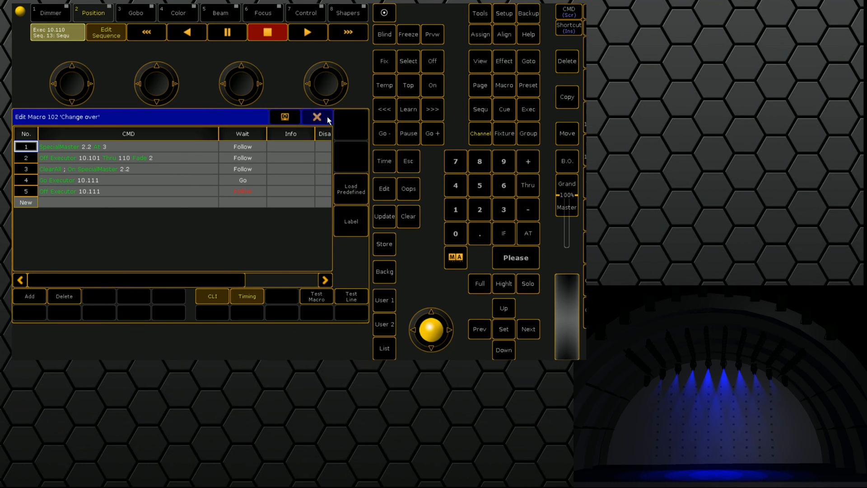
{"action": "left_click", "coordinate": [316, 116]}
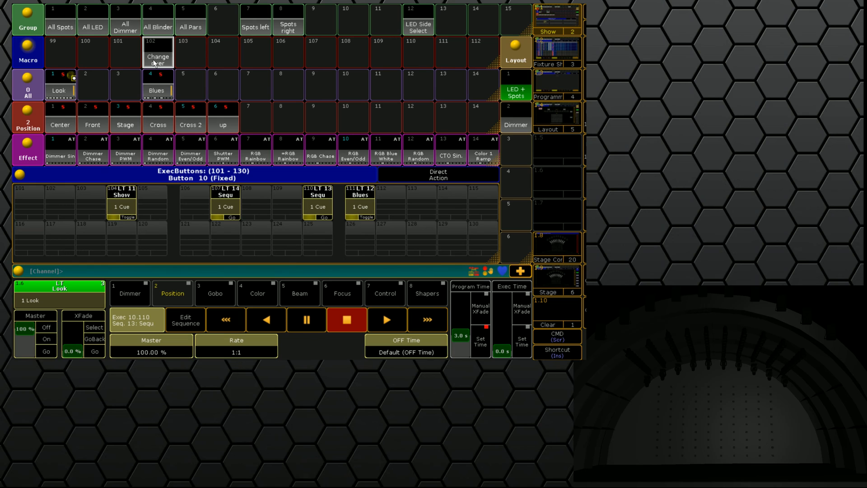
Change line 5 to 'Off Executor 10.111 Fade 2' and start a sixth line
{"action": "left_click", "coordinate": [158, 52]}
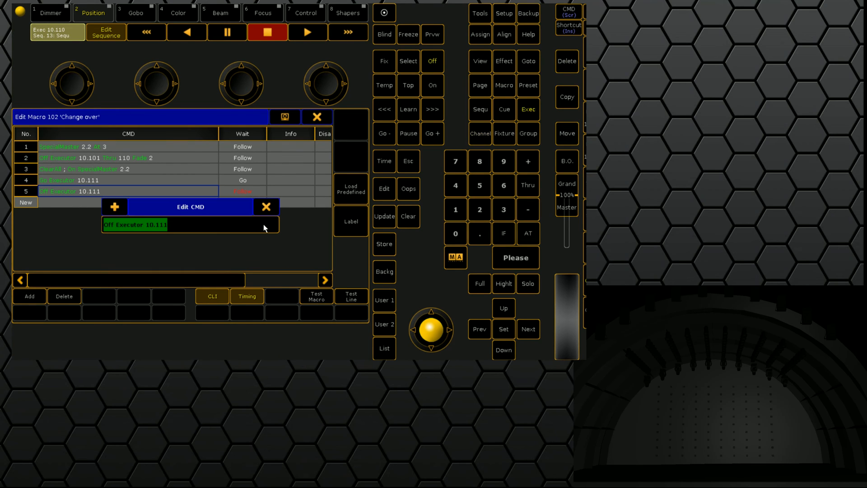
{"action": "type", "text": "f"}
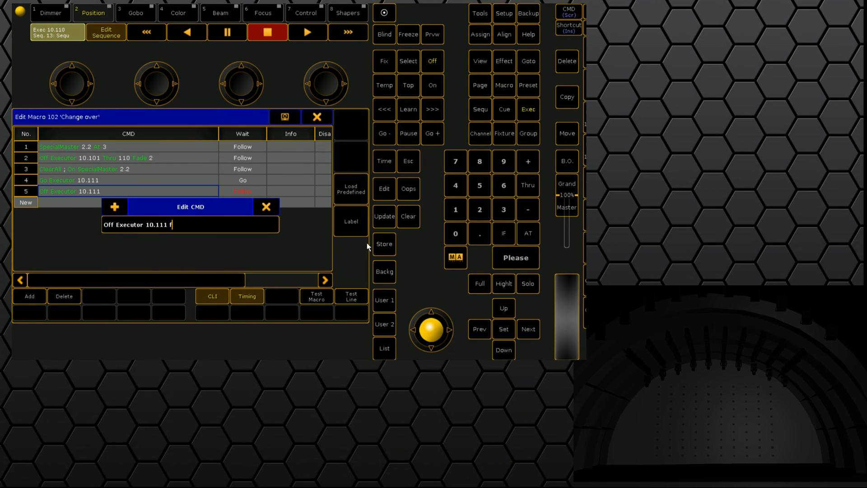
{"action": "left_click", "coordinate": [266, 206]}
{"action": "type", "text": "o"}
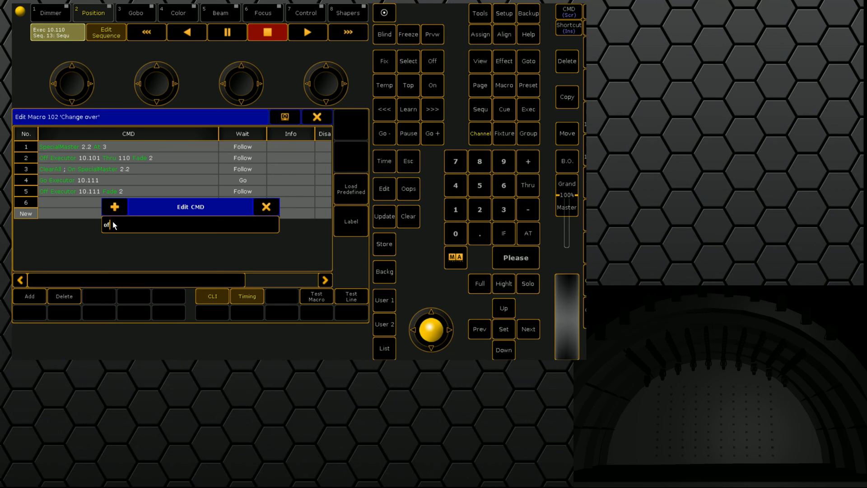
{"action": "type", "text": "fspecial"}
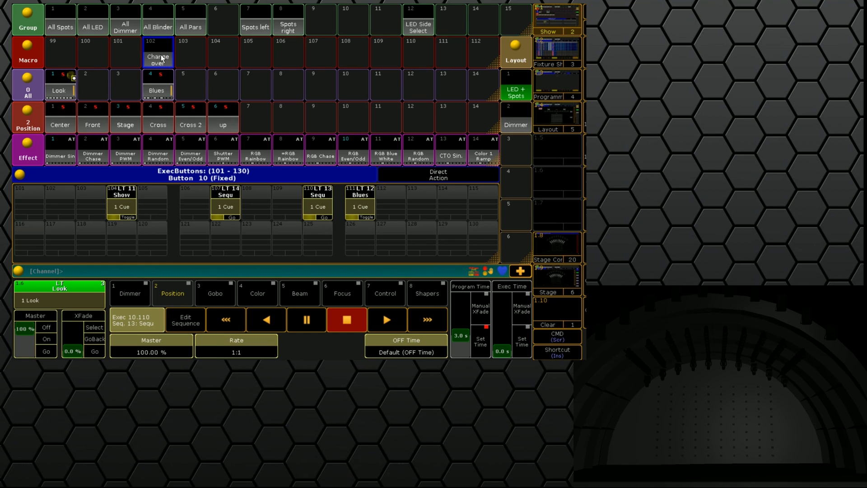
Run macro 102 until it halts at line 4 with Blues lighting the stage
{"action": "left_click", "coordinate": [360, 207]}
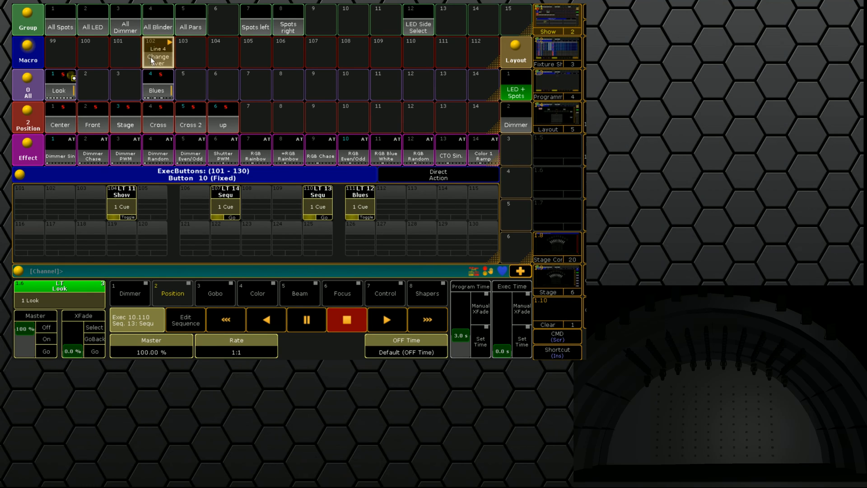
{"action": "left_click", "coordinate": [360, 207]}
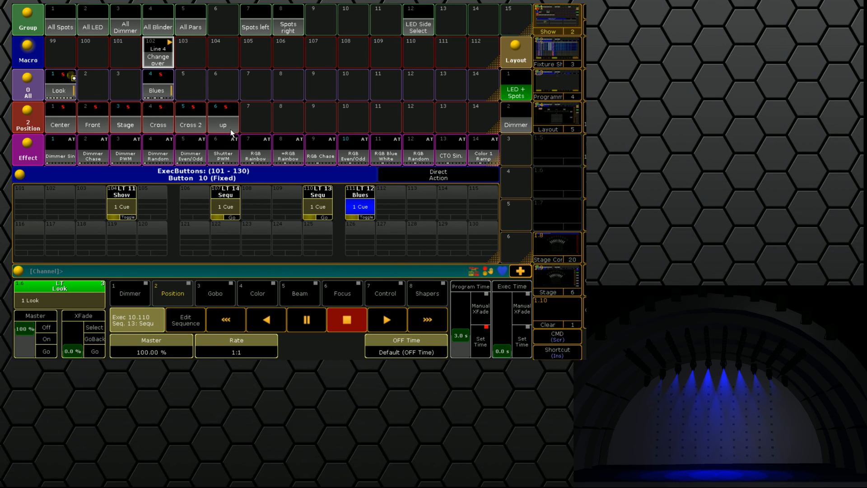
{"action": "mouse_move", "coordinate": [372, 136]}
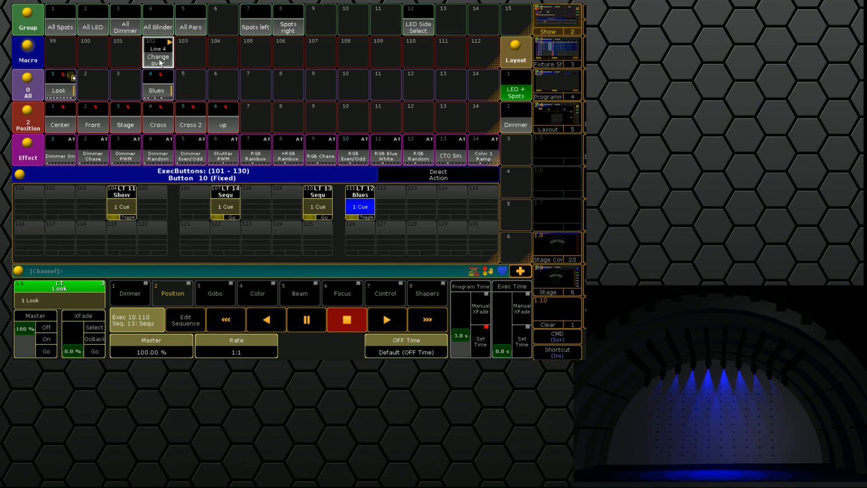
{"action": "mouse_move", "coordinate": [329, 97]}
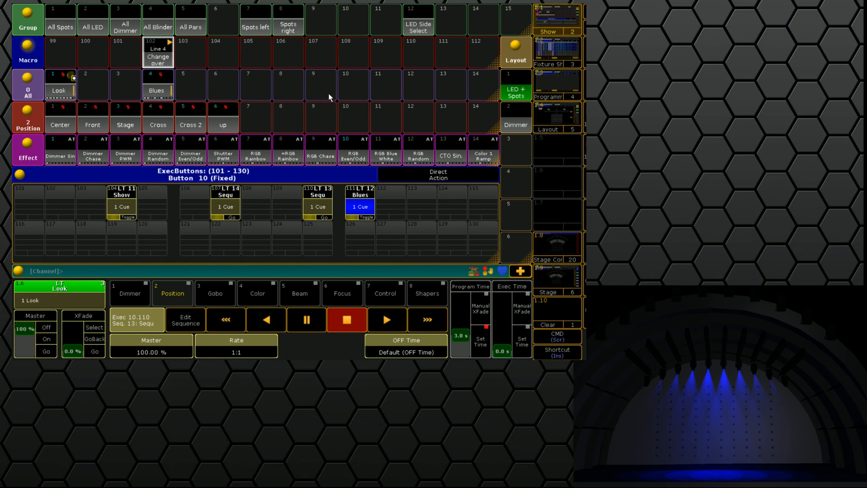
{"action": "mouse_move", "coordinate": [463, 165]}
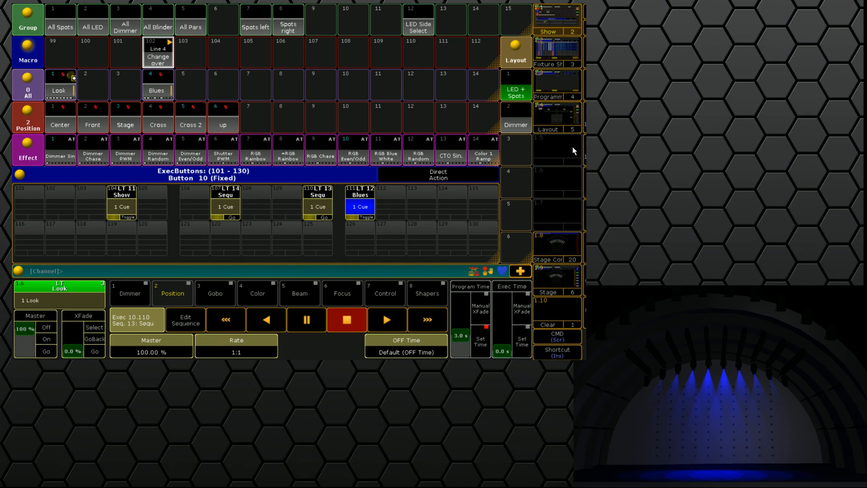
{"action": "mouse_move", "coordinate": [540, 118]}
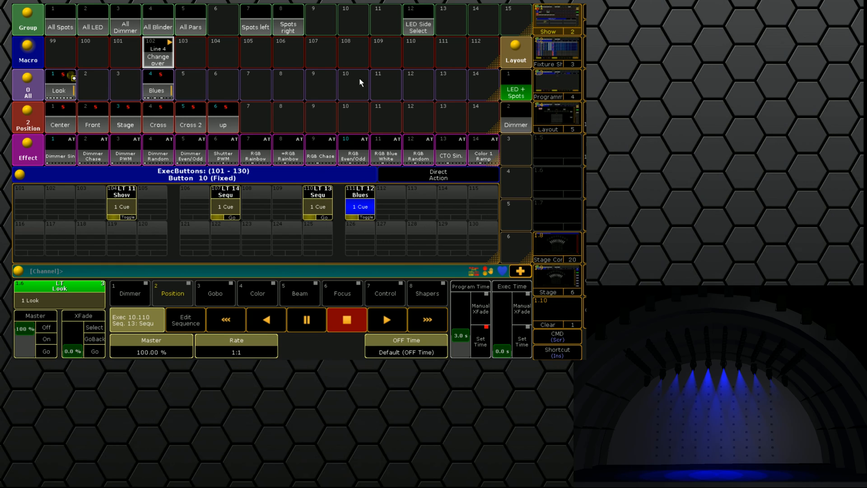
{"action": "mouse_move", "coordinate": [310, 28]}
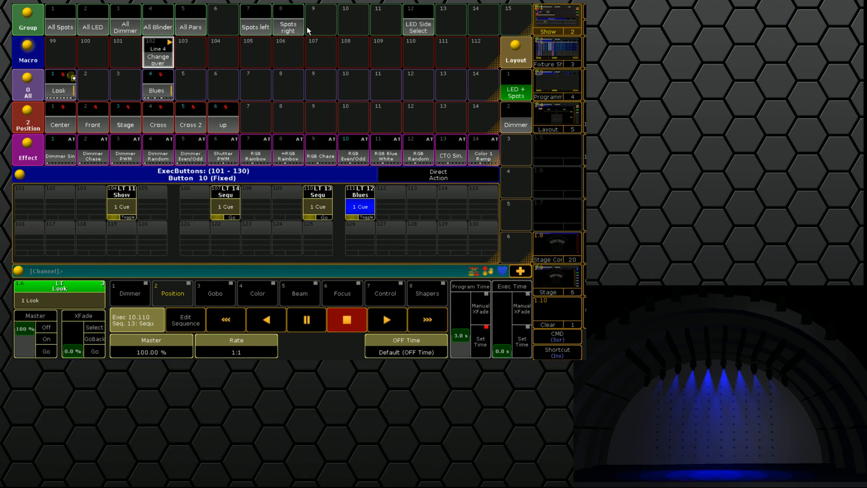
{"action": "mouse_move", "coordinate": [259, 59]}
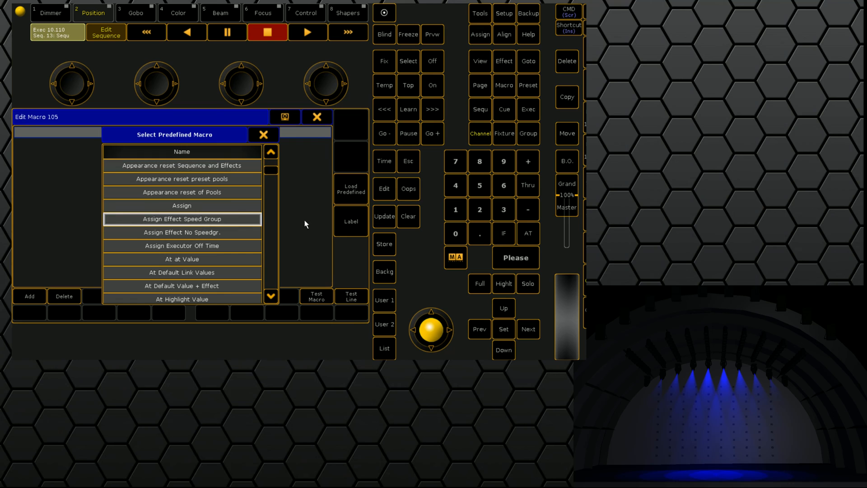
Load 'Assign Effect Speed Group' into macro 105 with group 1, then edit empty macro 106
{"action": "left_click", "coordinate": [181, 219]}
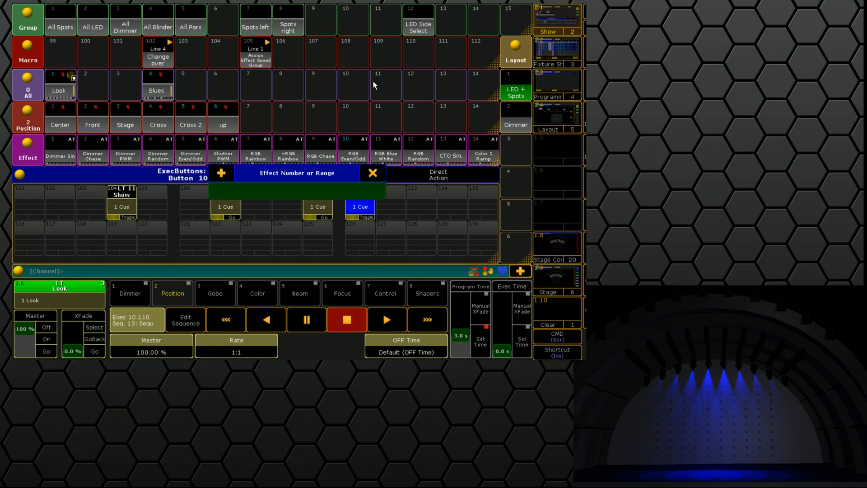
{"action": "type", "text": "1"}
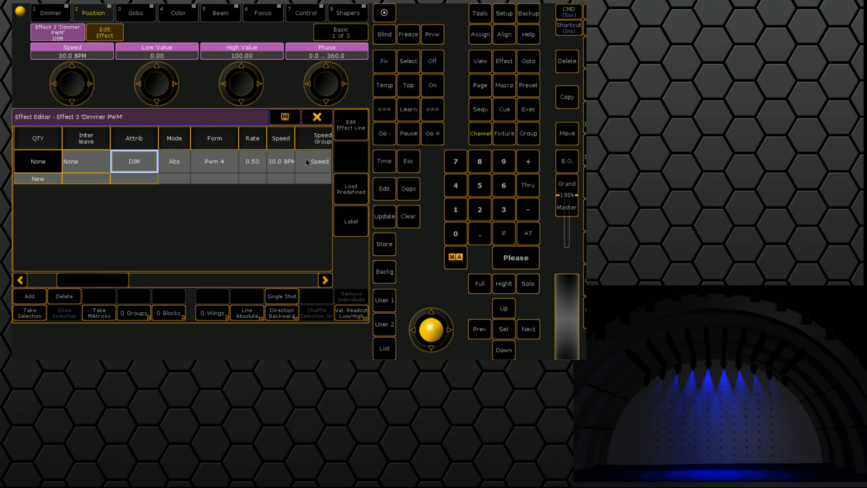
{"action": "left_click", "coordinate": [319, 161]}
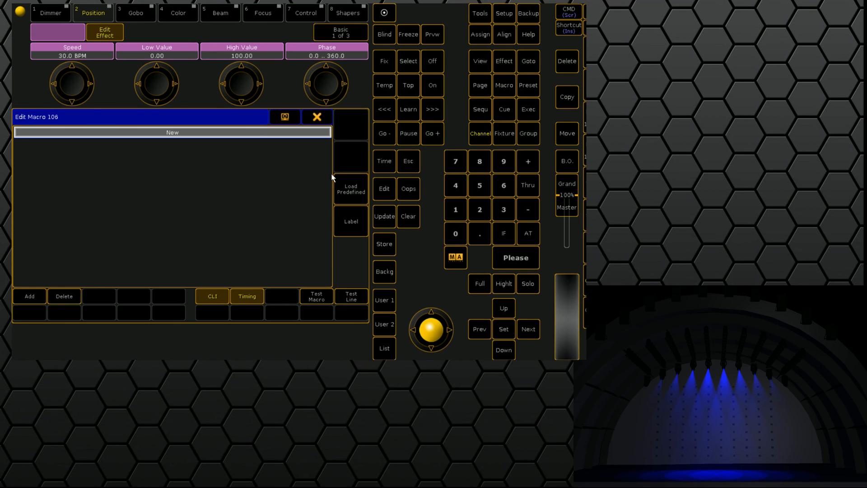
Browse the predefined macro list and return to editing macro 102 'Change over'
{"action": "left_click", "coordinate": [350, 188]}
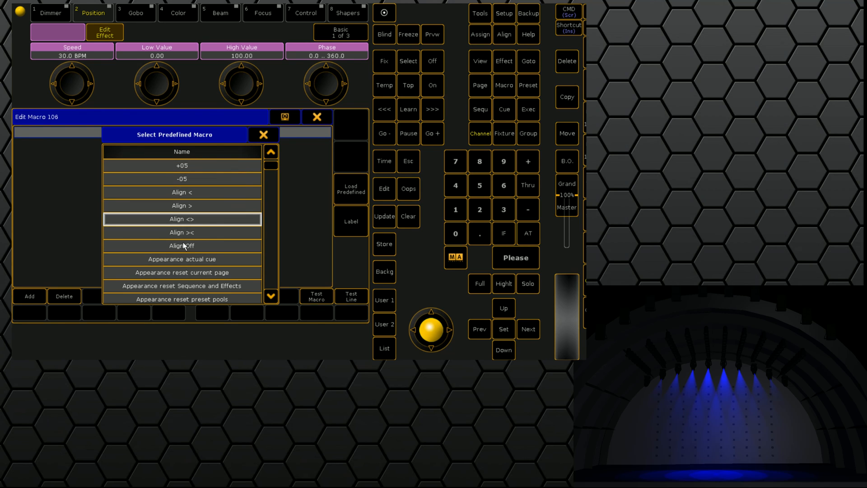
{"action": "scroll", "scroll_direction": "down", "scroll_amount": 3}
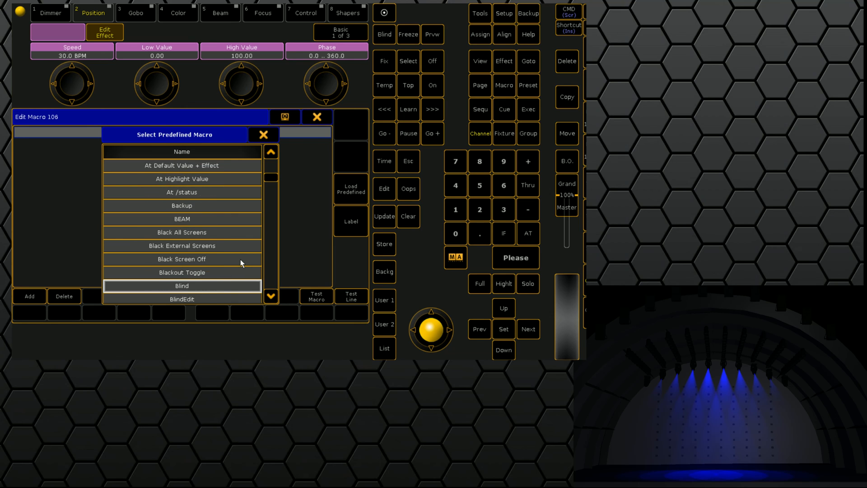
{"action": "scroll", "scroll_direction": "down", "scroll_amount": 3}
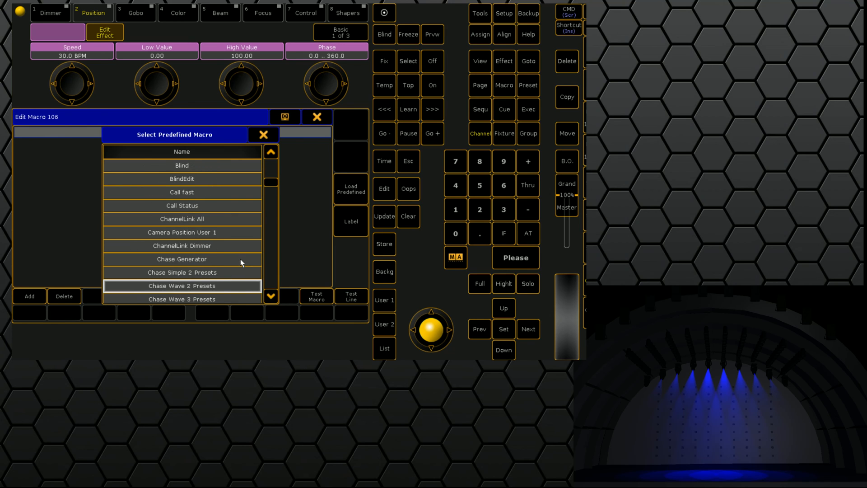
{"action": "scroll", "scroll_direction": "down", "scroll_amount": 3}
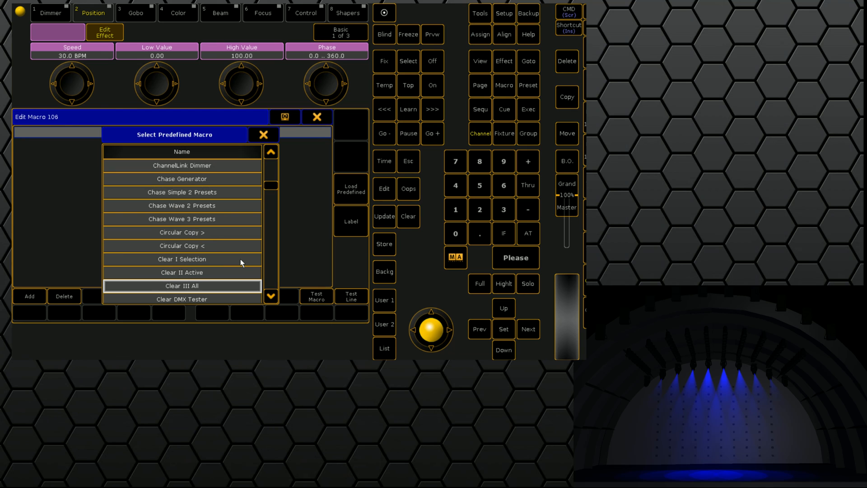
{"action": "scroll", "scroll_direction": "down", "scroll_amount": 3}
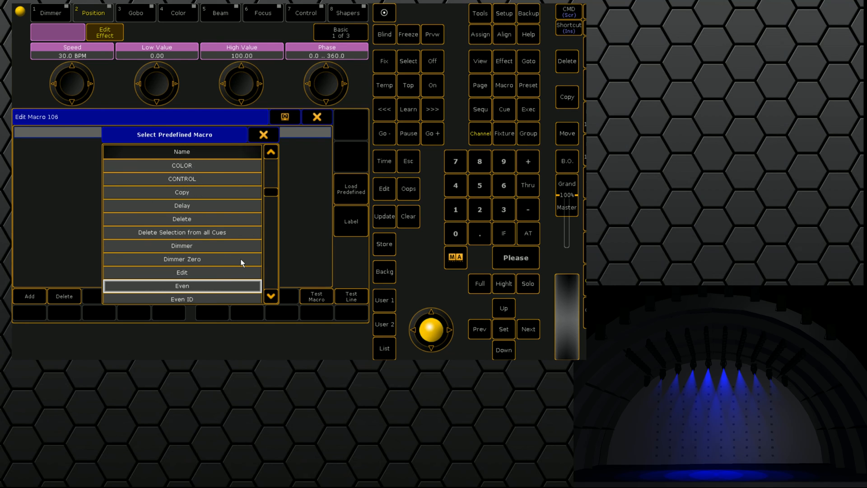
{"action": "scroll", "scroll_direction": "down", "scroll_amount": 3}
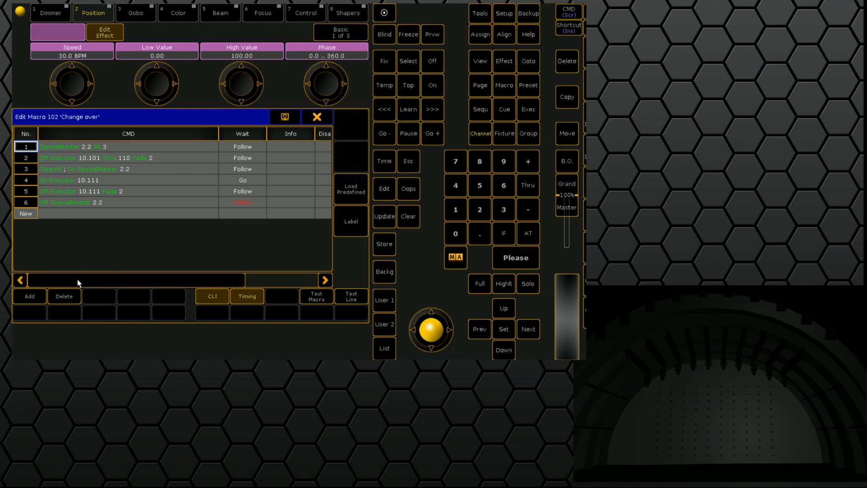
Note line 5 as 'Blue Hold', set wait 1 on lines 1–3, and close the editor
{"action": "left_click", "coordinate": [290, 146]}
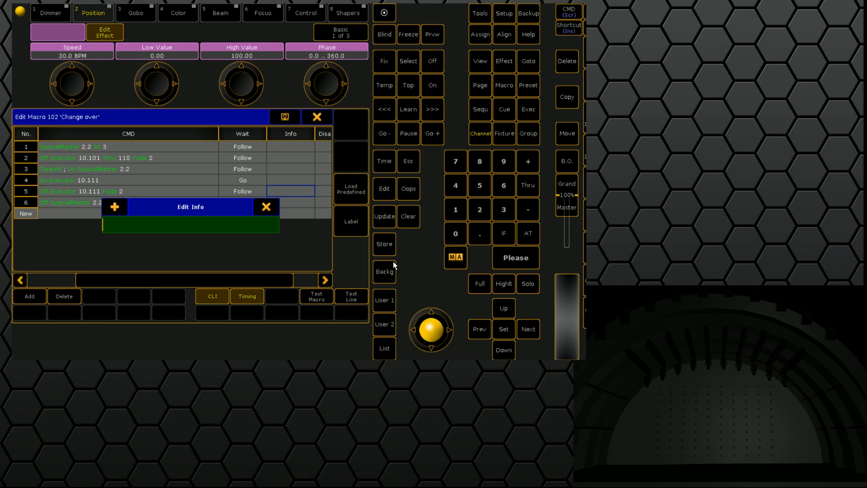
{"action": "type", "text": "B"}
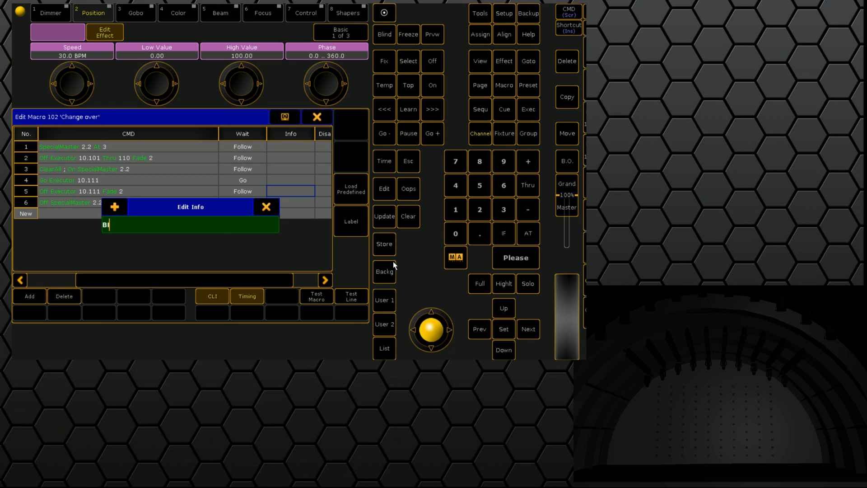
{"action": "type", "text": "lue HGo"}
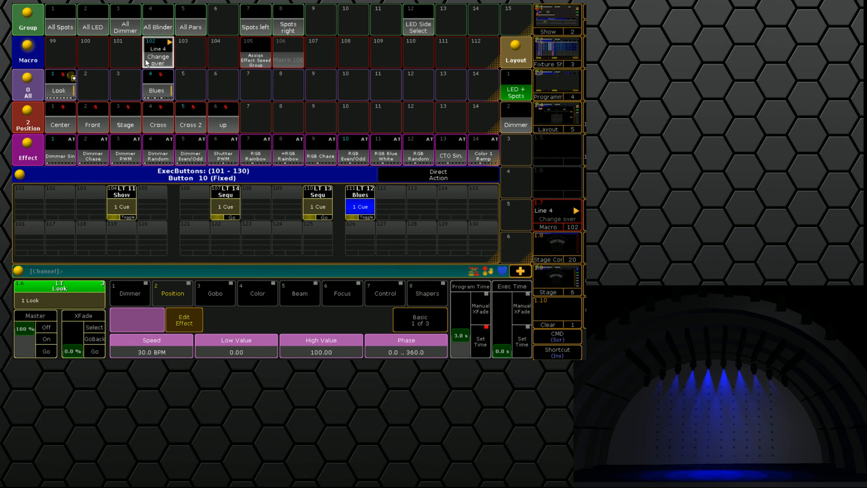
{"action": "left_click", "coordinate": [158, 54]}
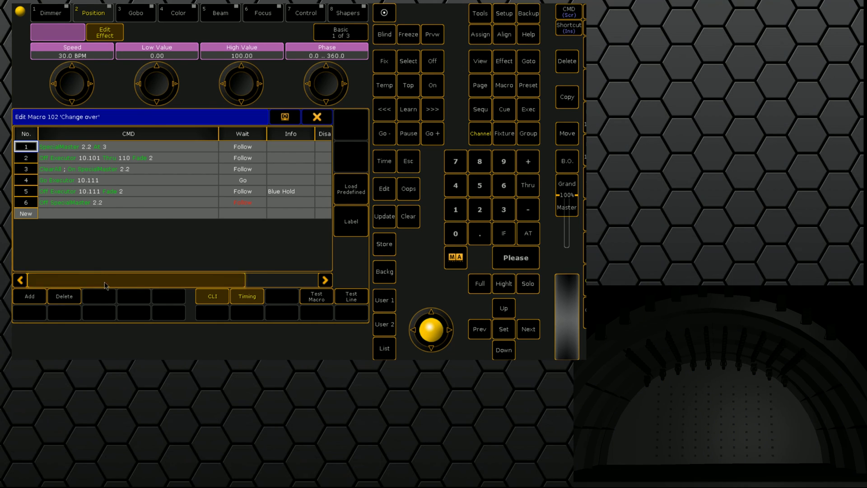
{"action": "left_click", "coordinate": [243, 179]}
{"action": "type", "text": "1"}
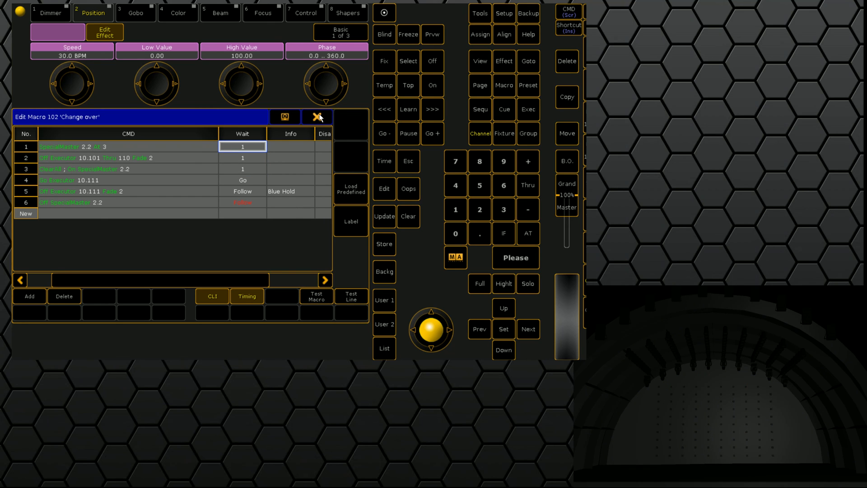
{"action": "left_click", "coordinate": [317, 117]}
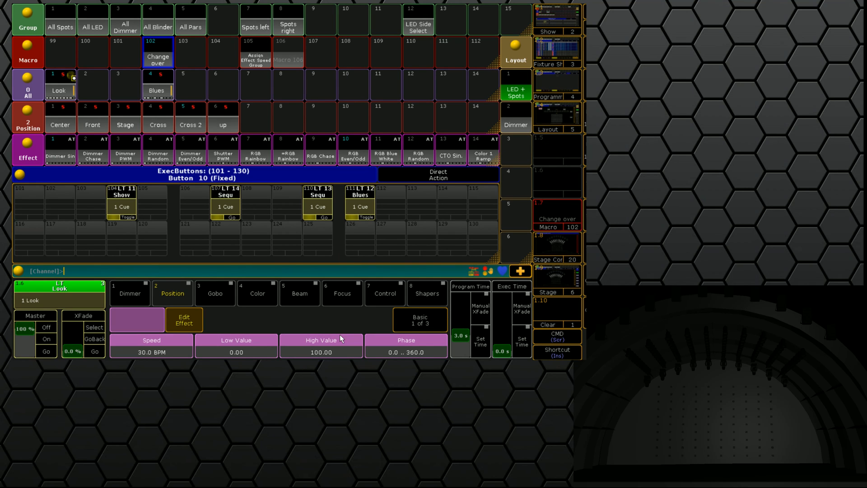